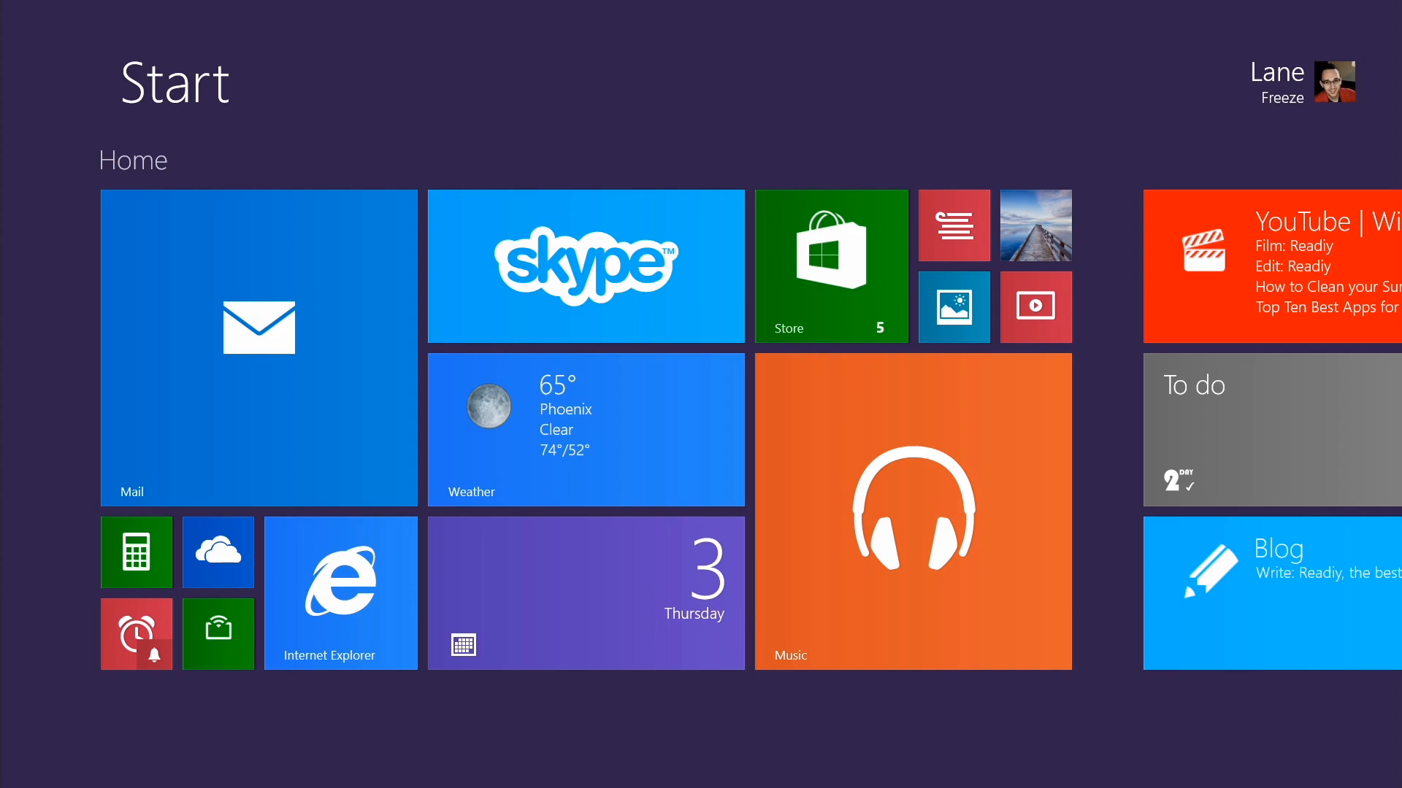
- Launch Spotlite from the Start screen, show the playlists and bring up the empty search field
scroll(right, 3)
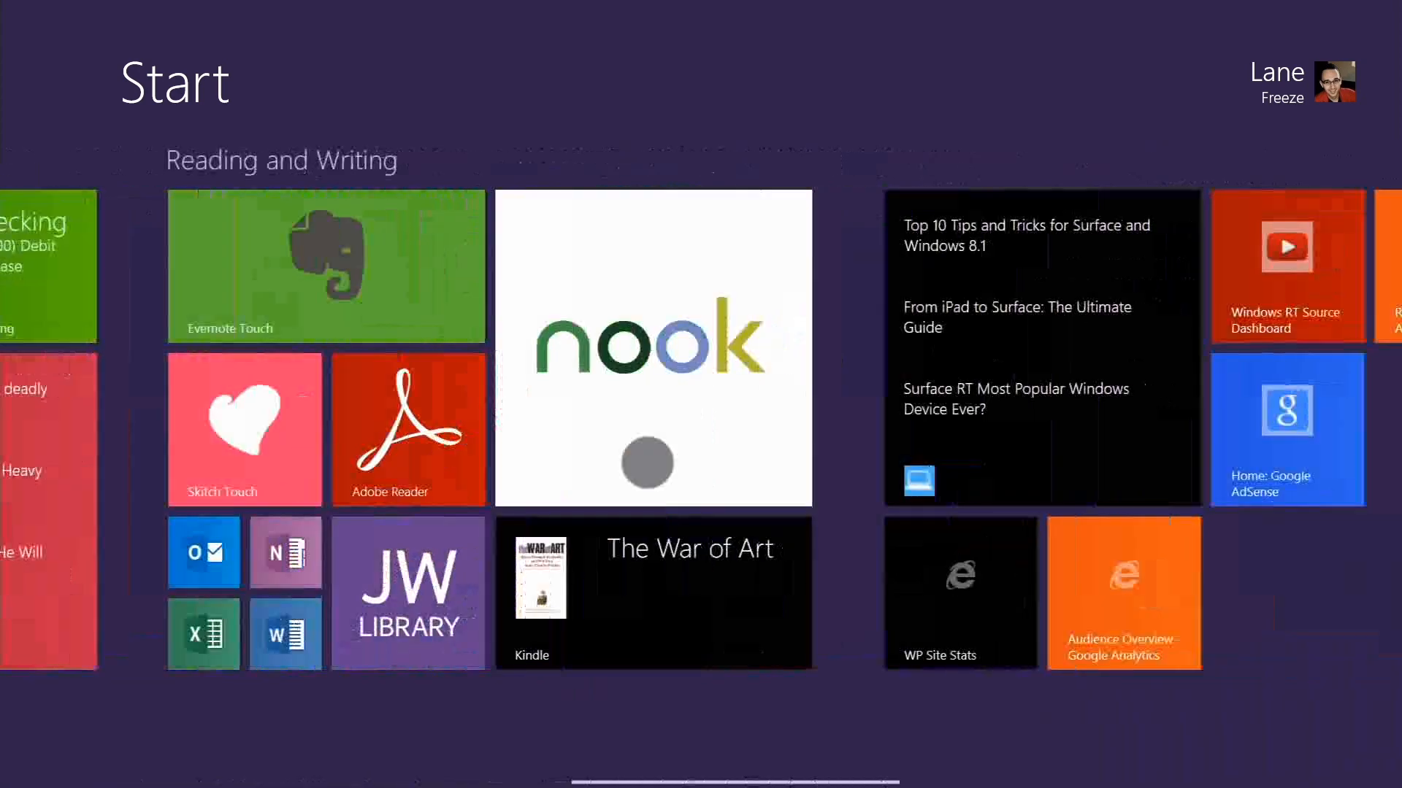
scroll(right, 3)
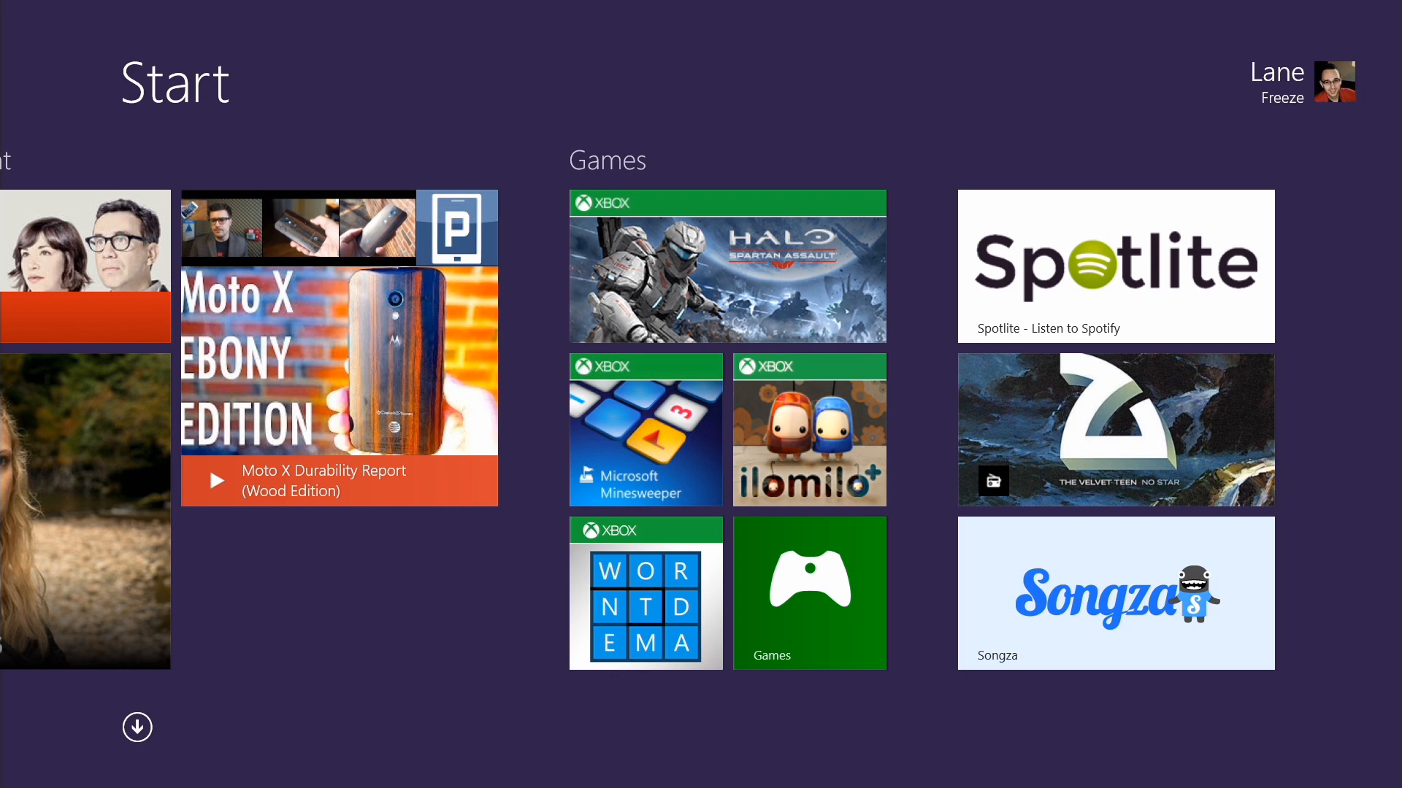
click(1115, 273)
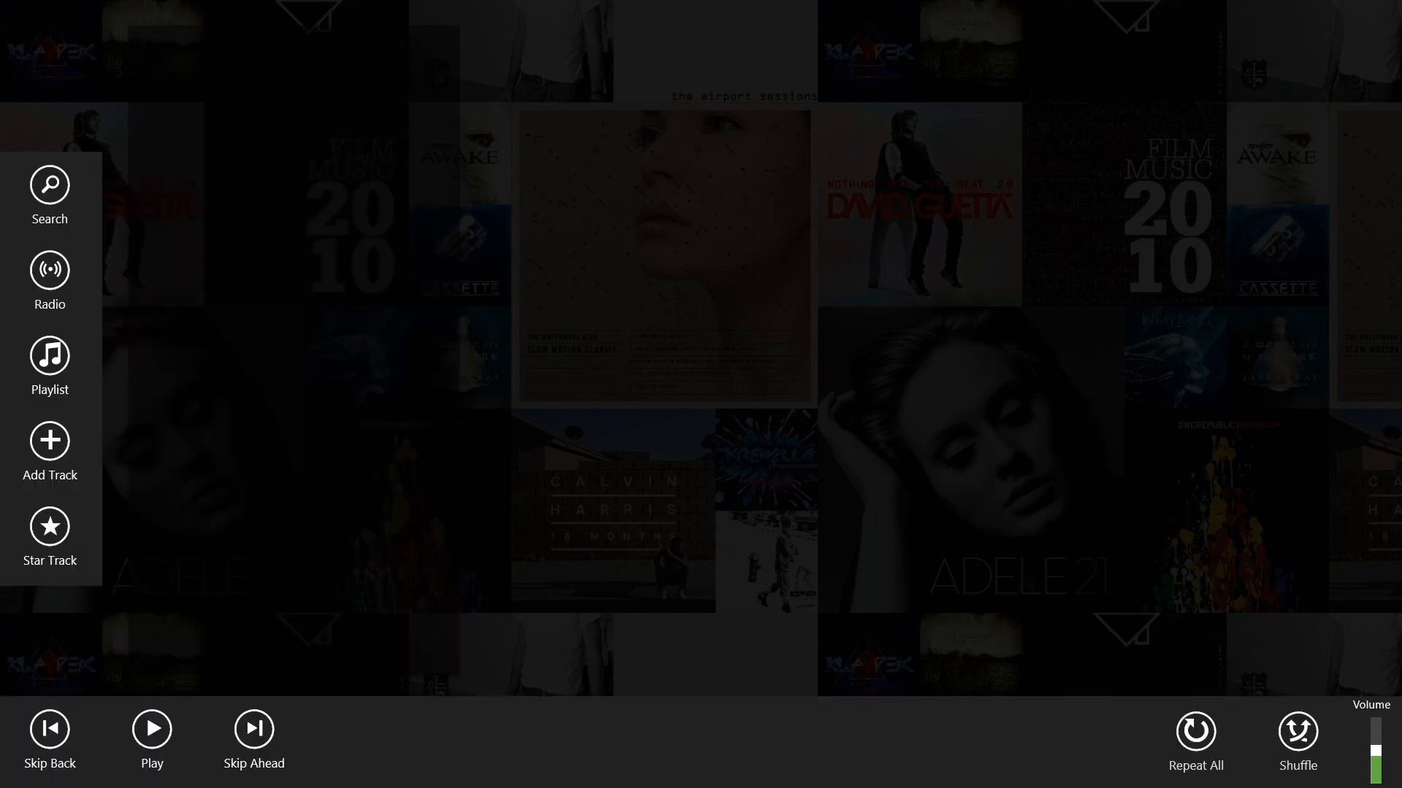
click(50, 356)
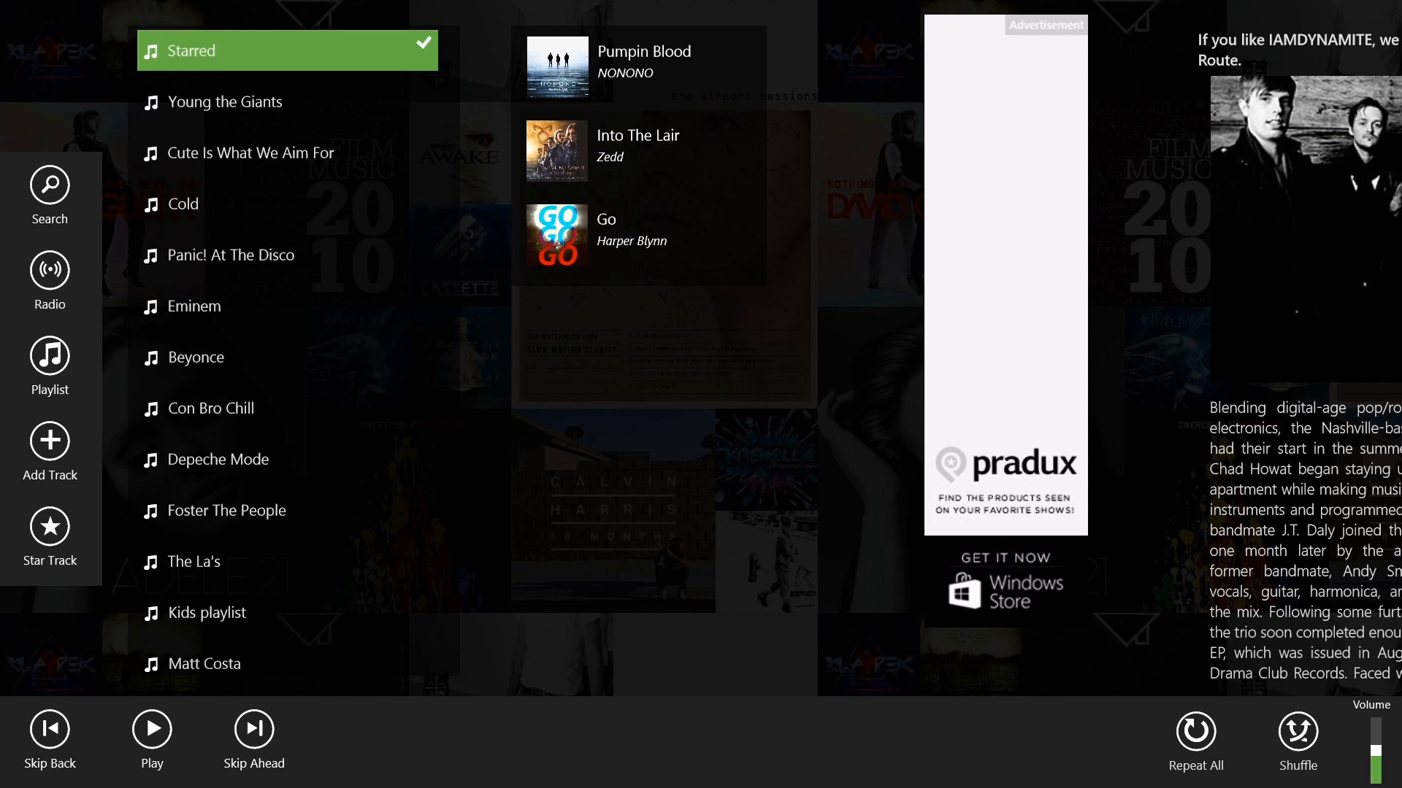
click(50, 185)
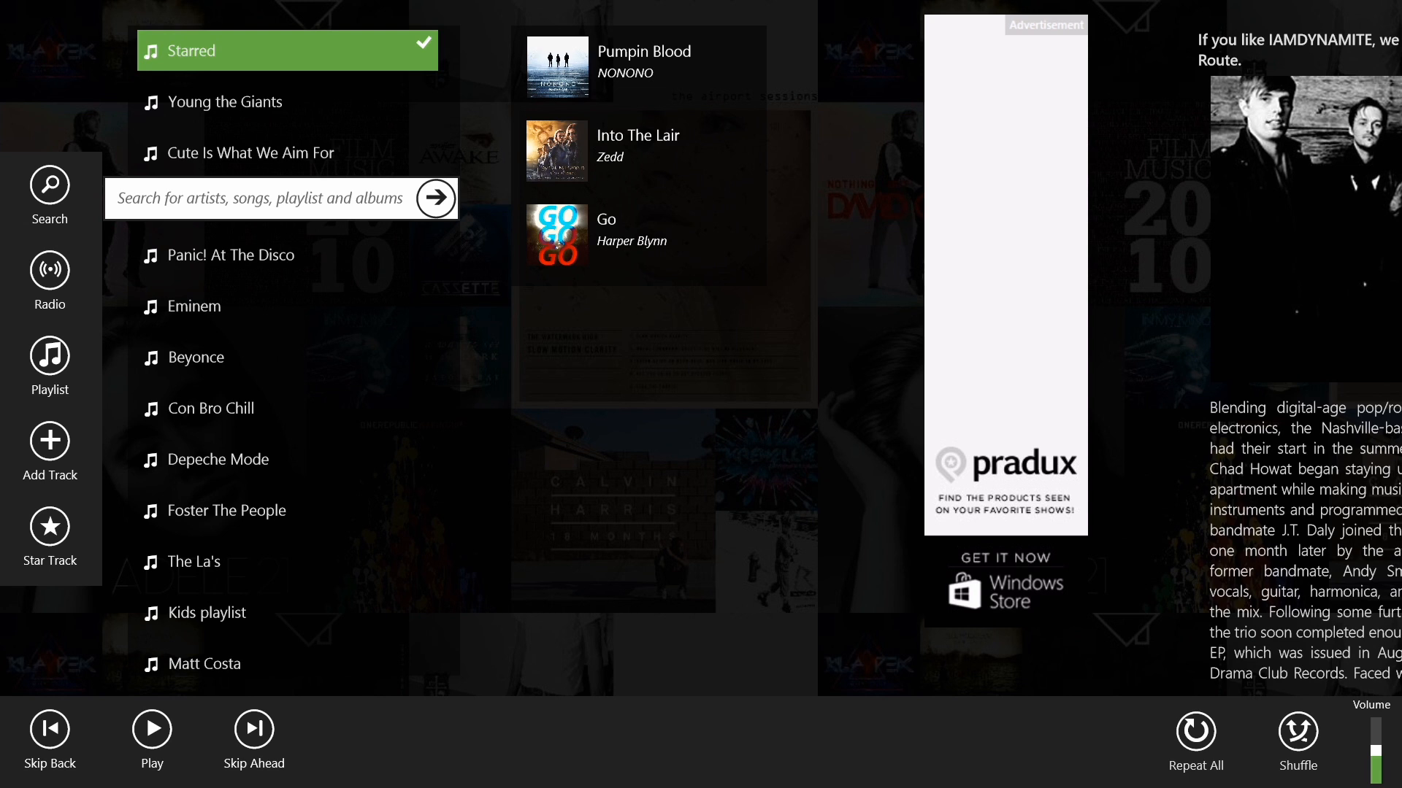
- Search for Muse and browse its songs, artists and albums results through to the radio stations
click(269, 198)
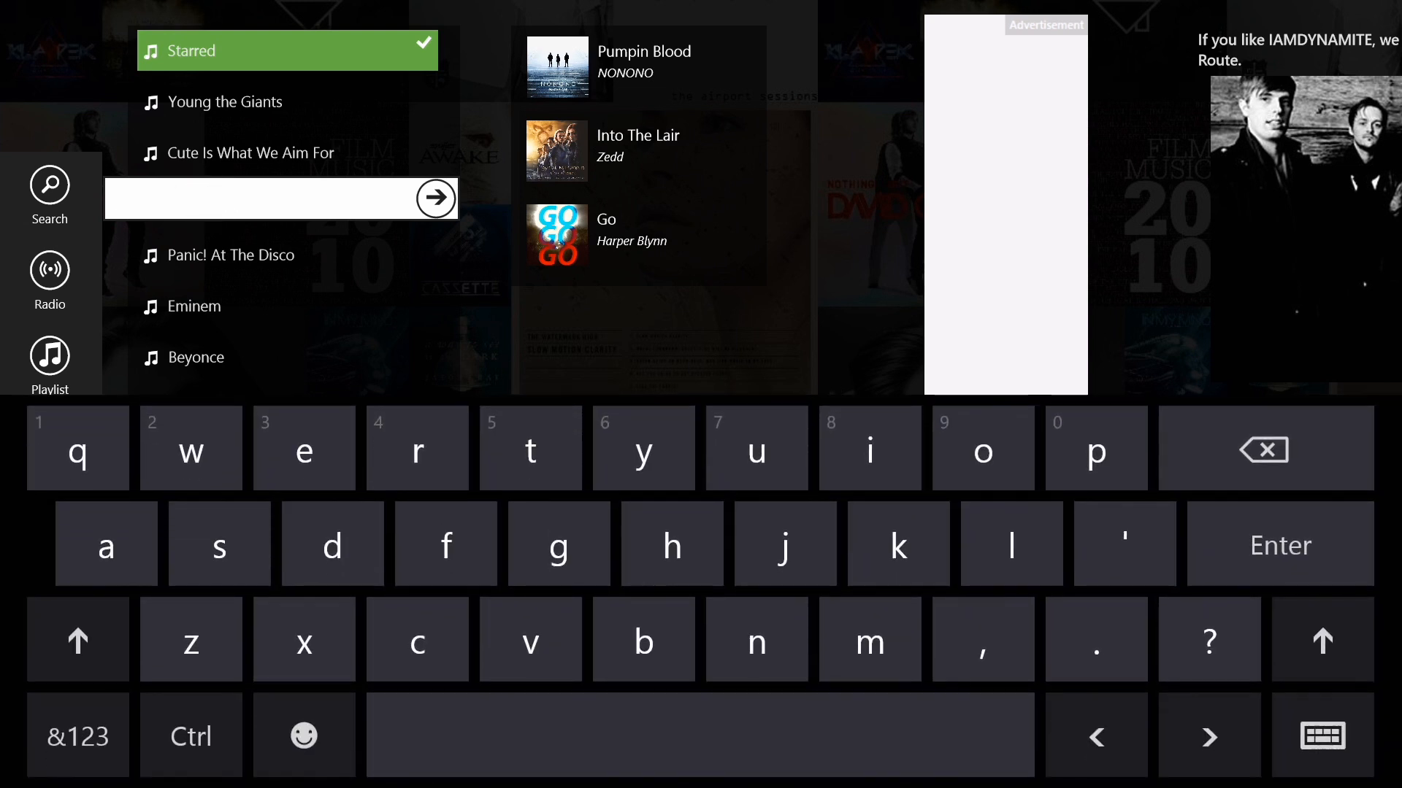
click(77, 639)
text(Cold)
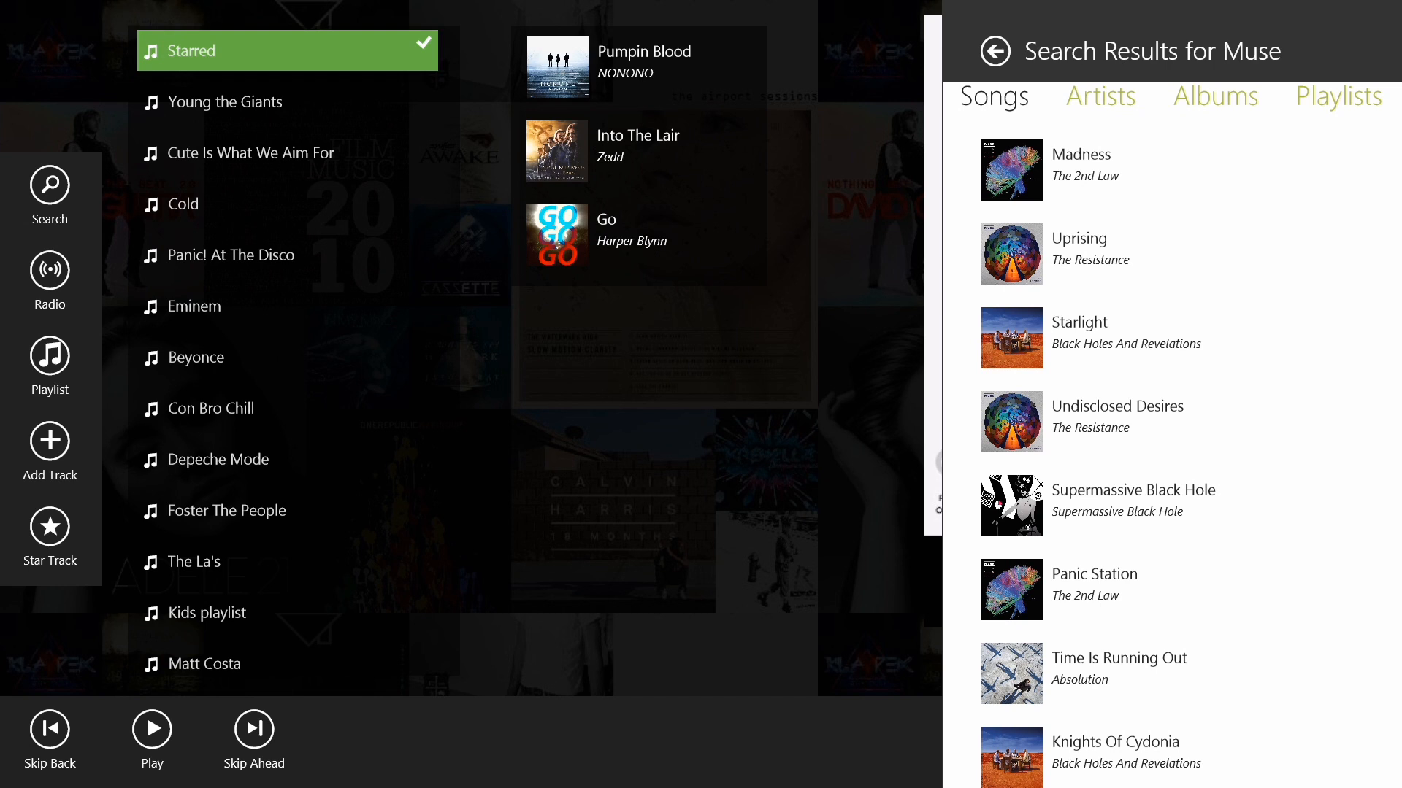
click(1101, 96)
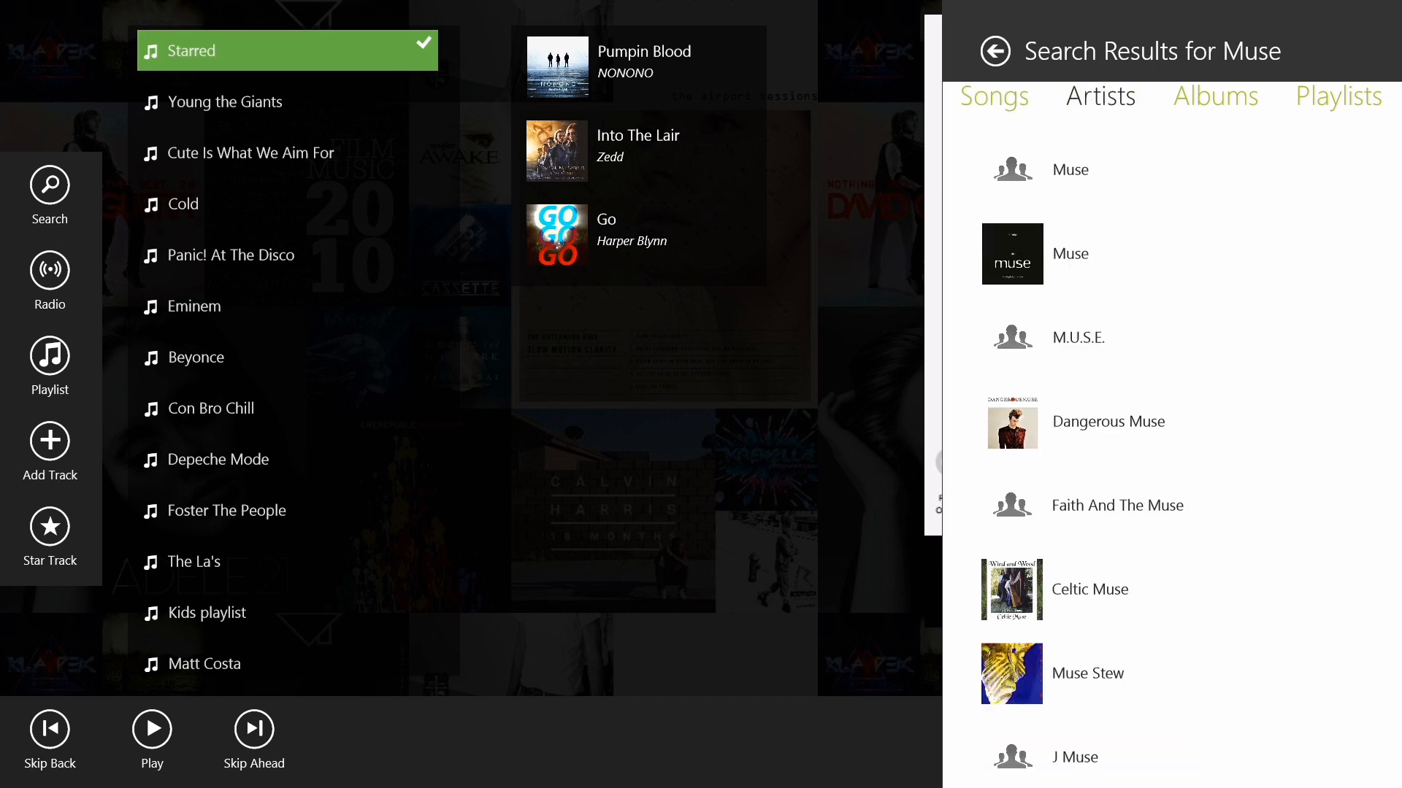
click(1215, 96)
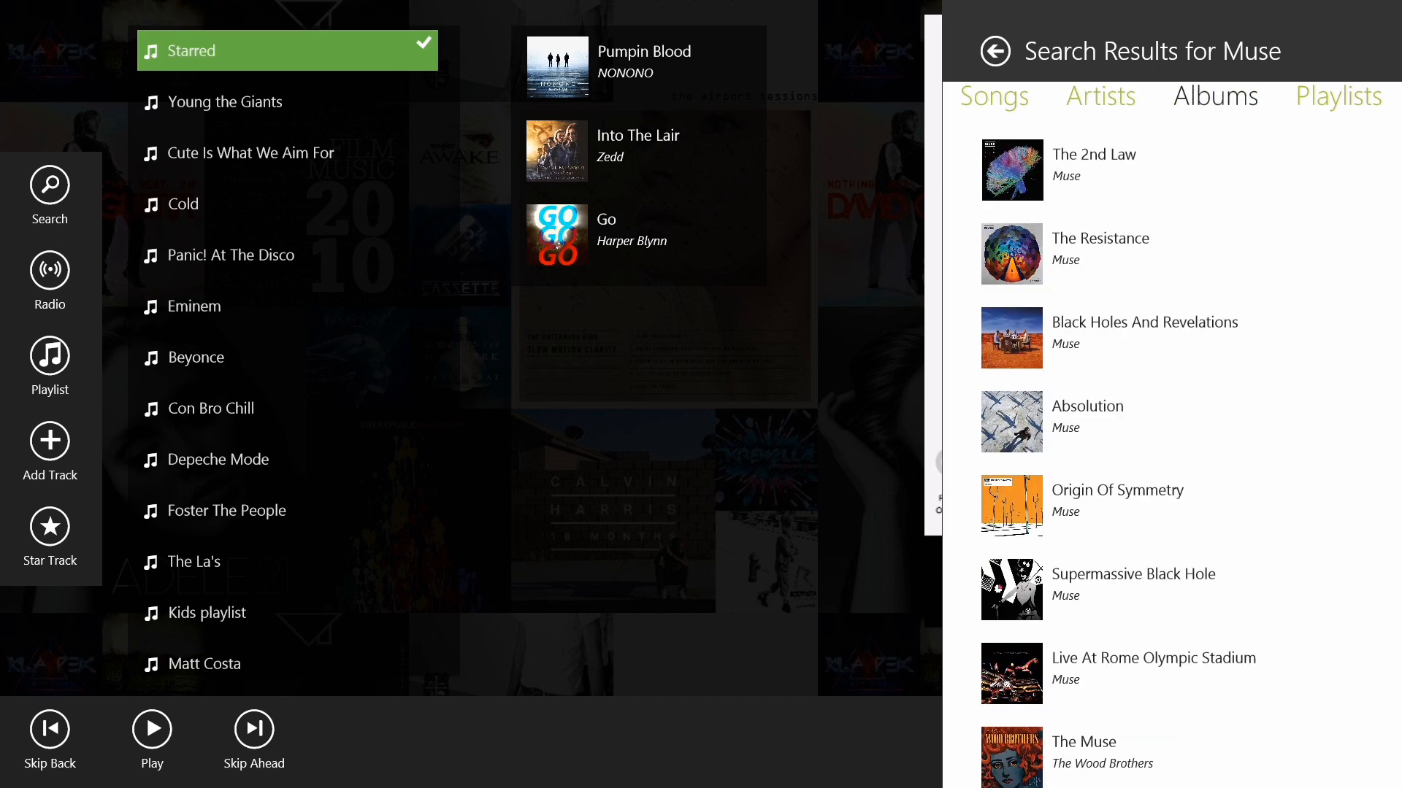
scroll(down, 3)
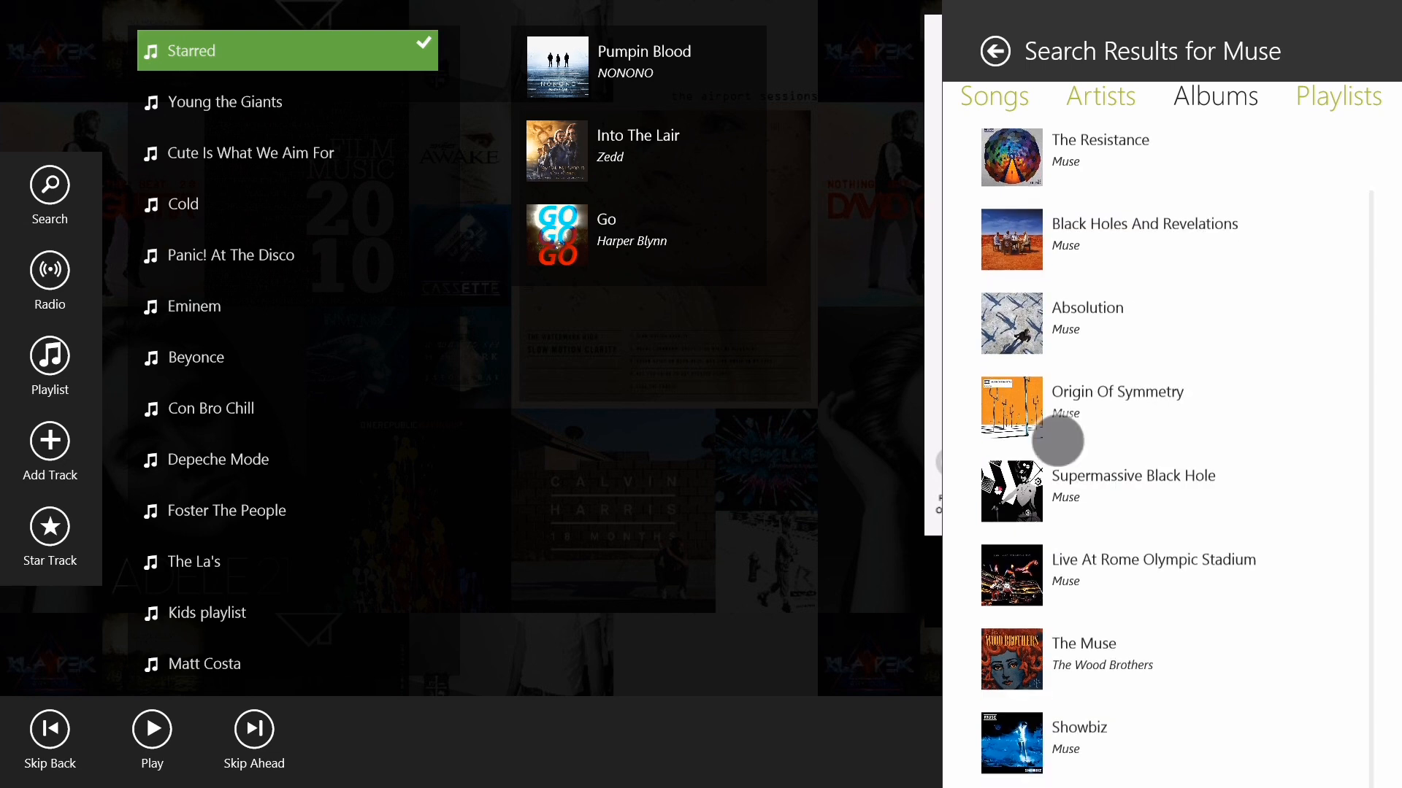
click(1339, 96)
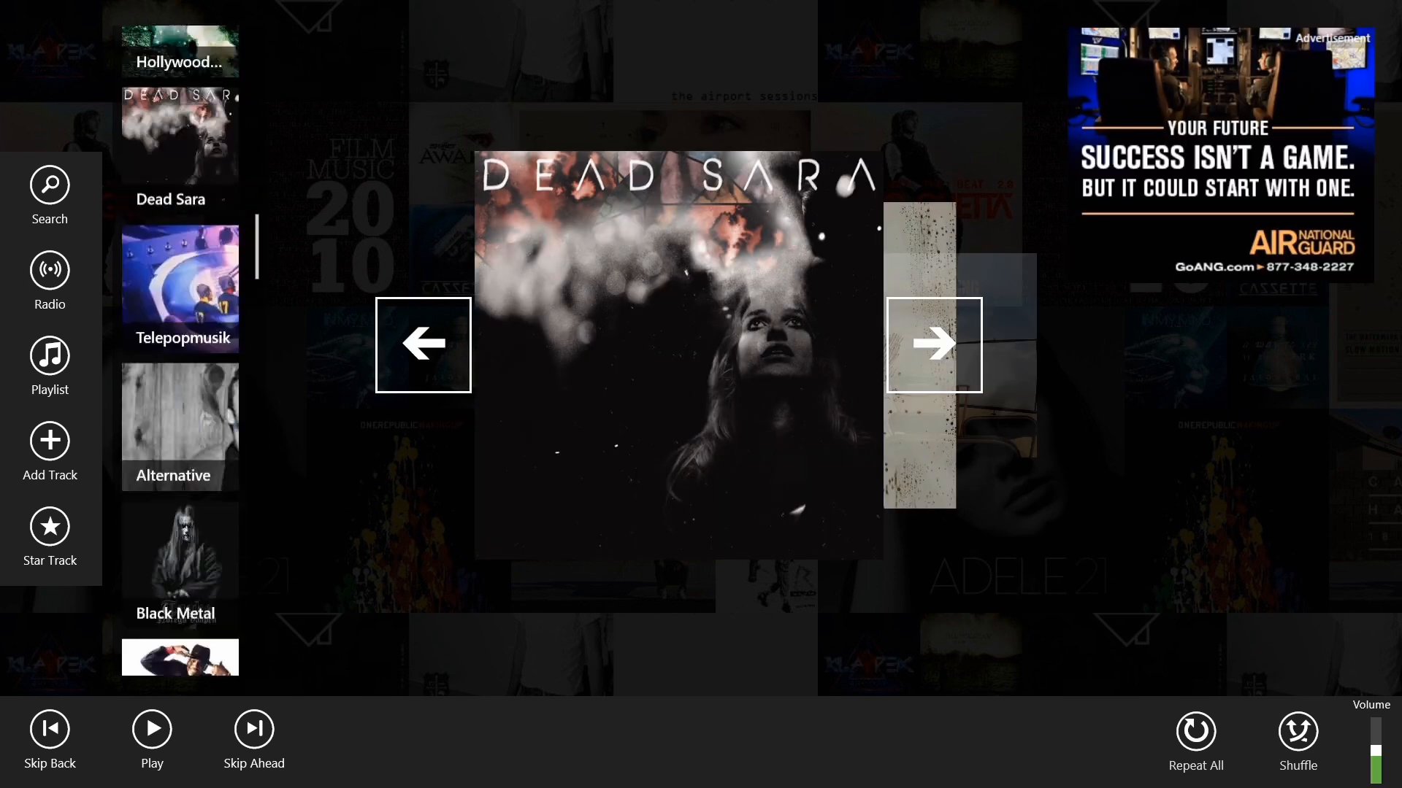
- Advance the Dead Sara station to its next album and return to the playlists view
scroll(down, 3)
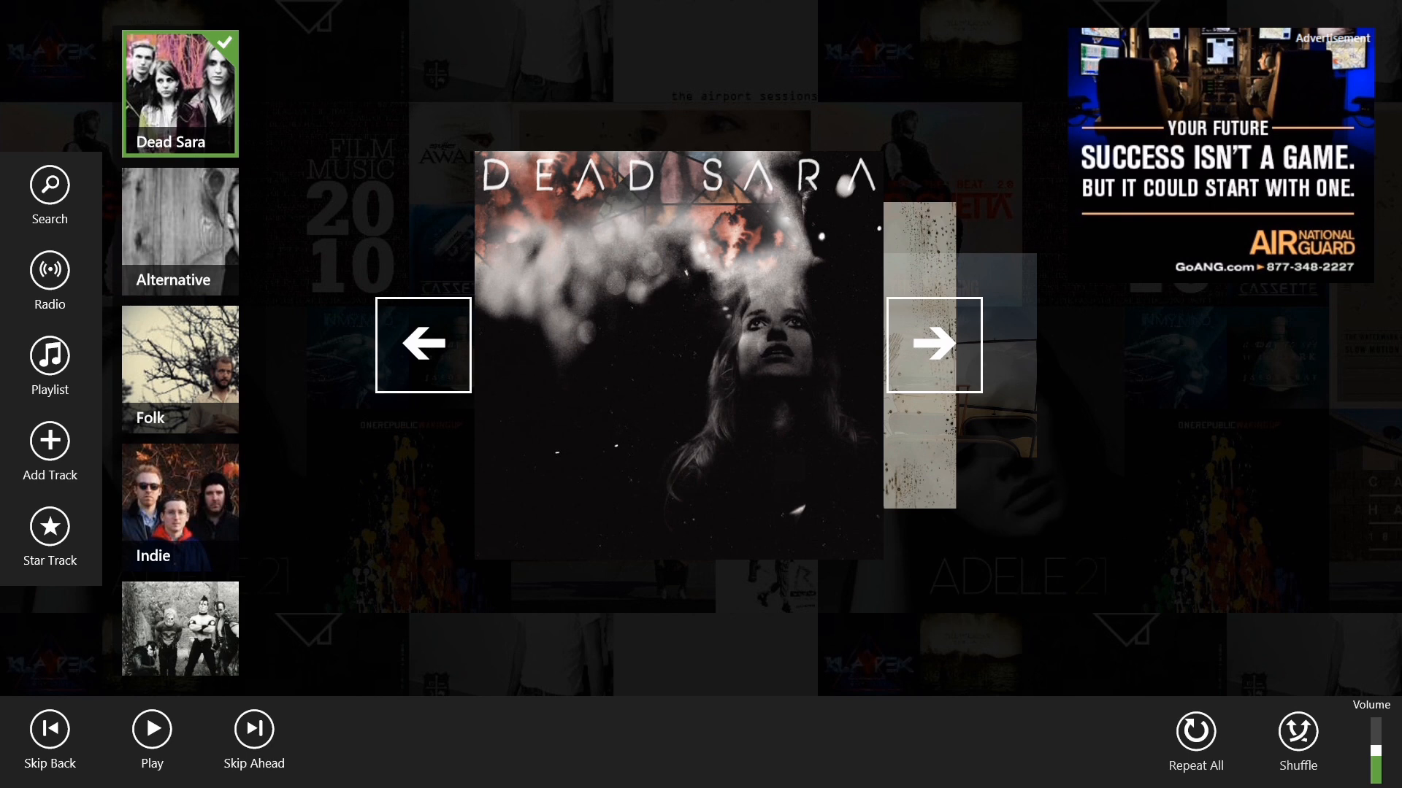
click(934, 345)
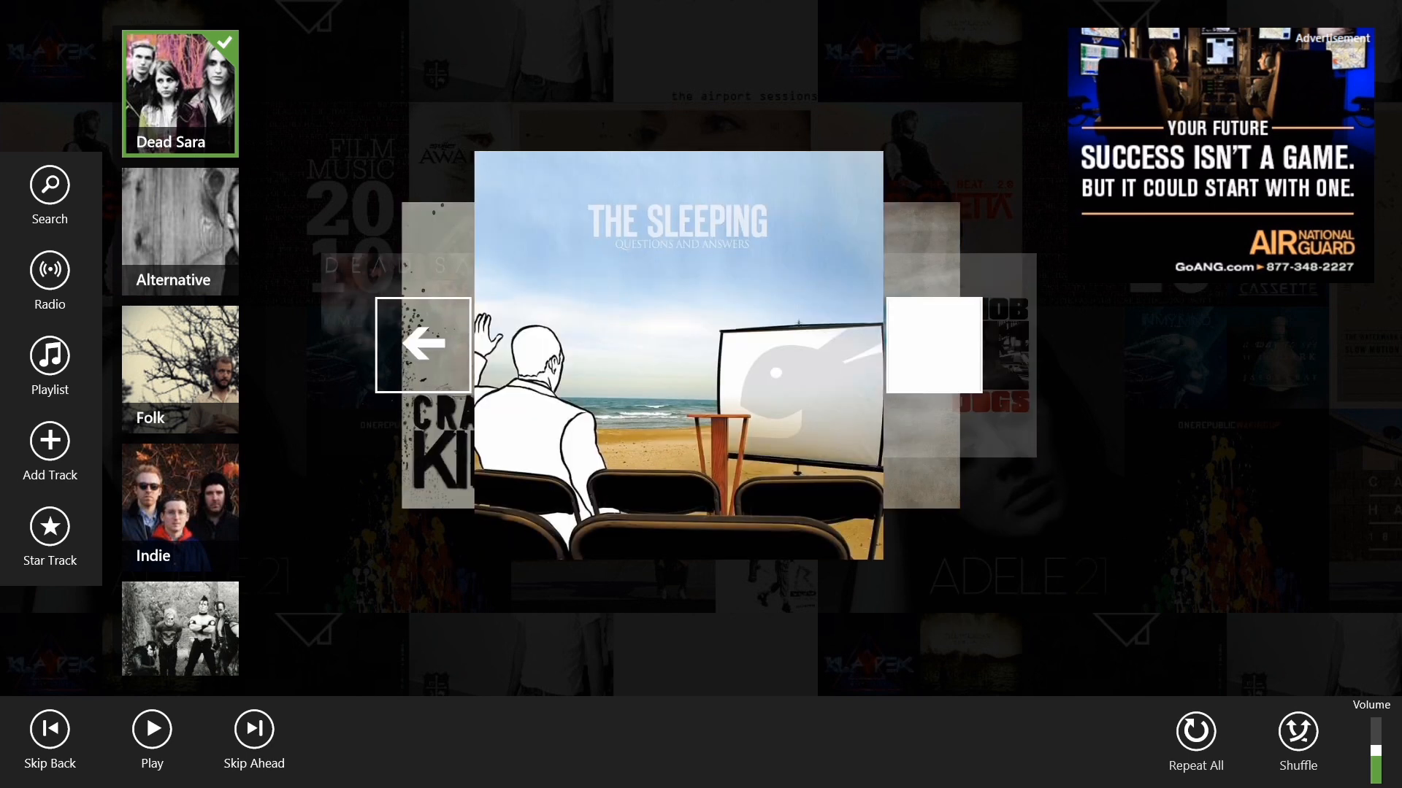
click(933, 362)
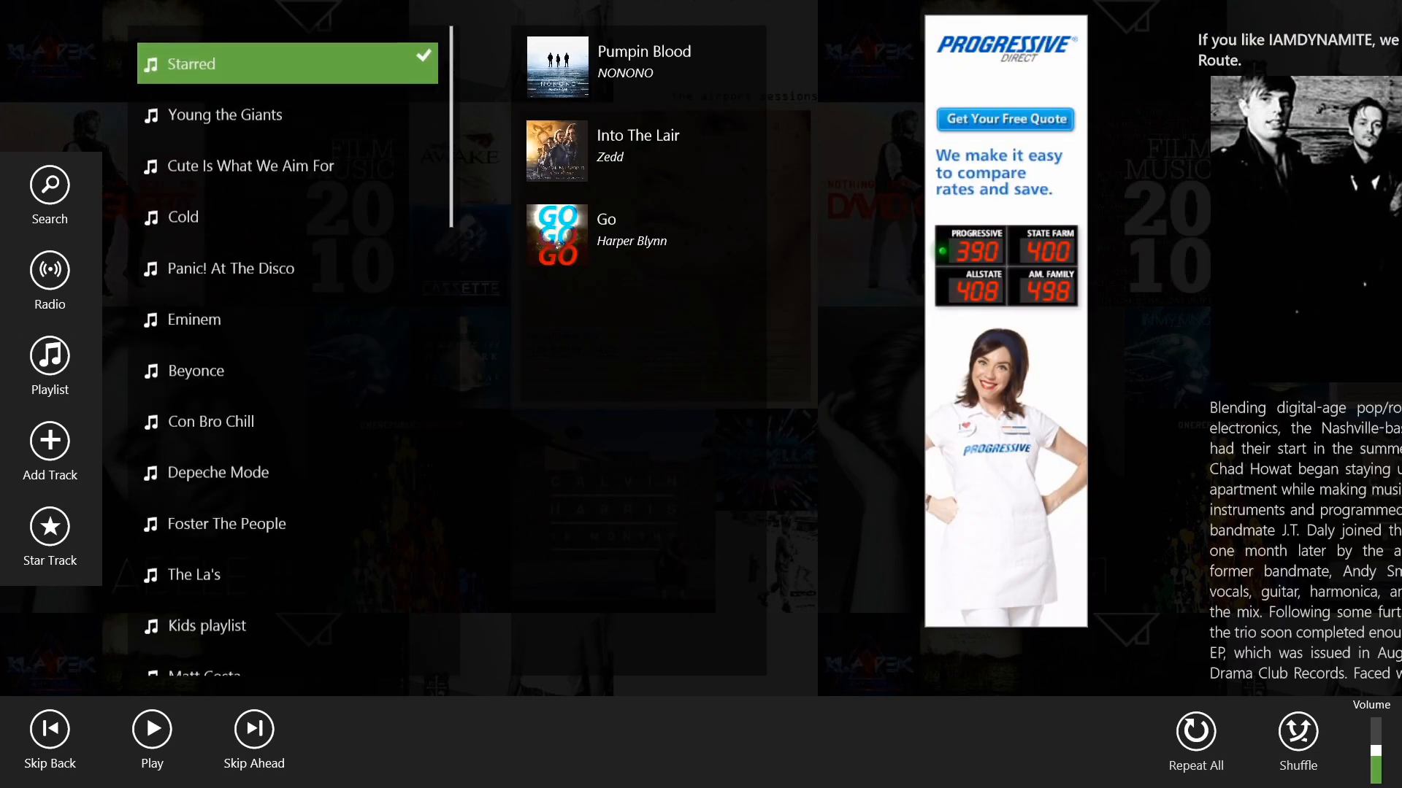
- Scroll down to the Eisley playlist and view its tracks with artist recommendations
scroll(down, 3)
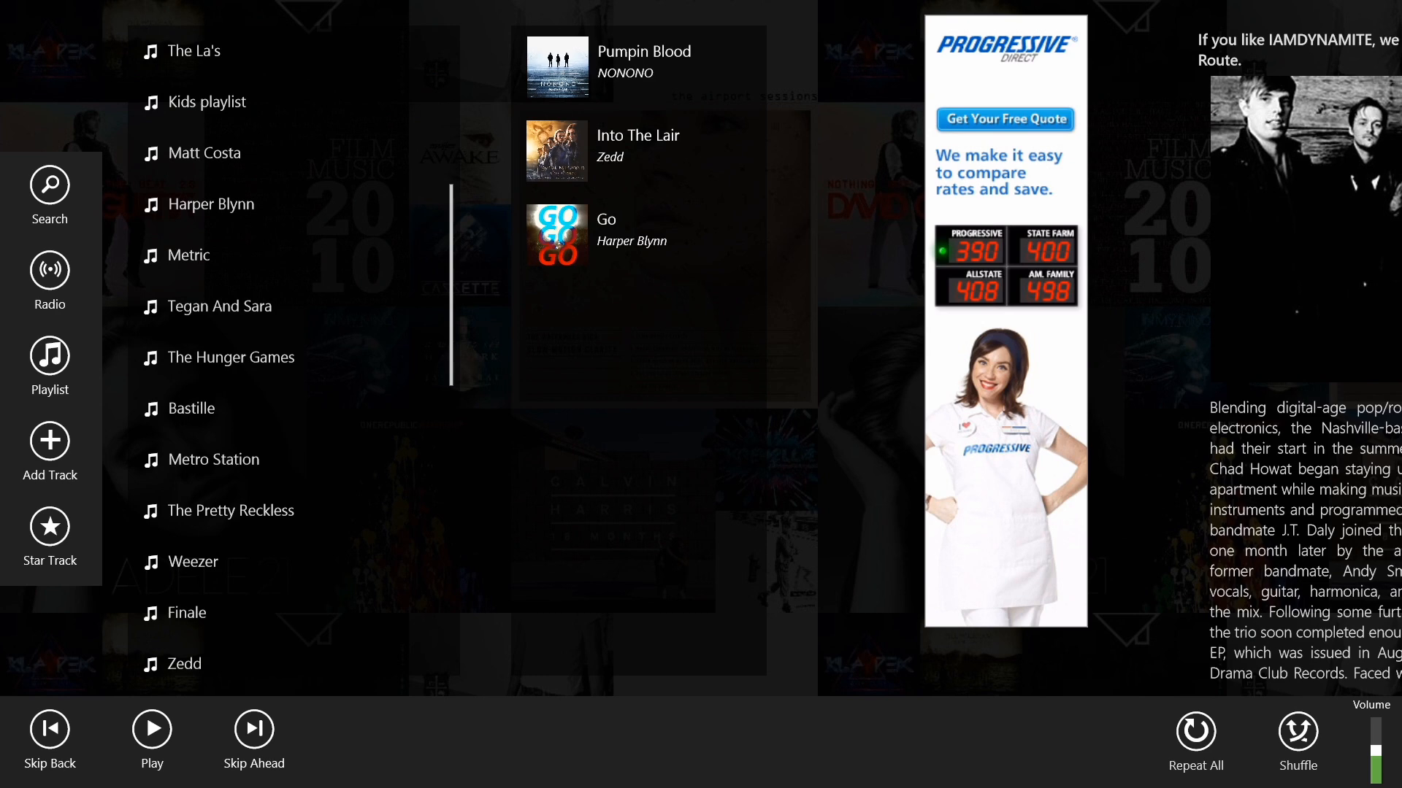
scroll(down, 3)
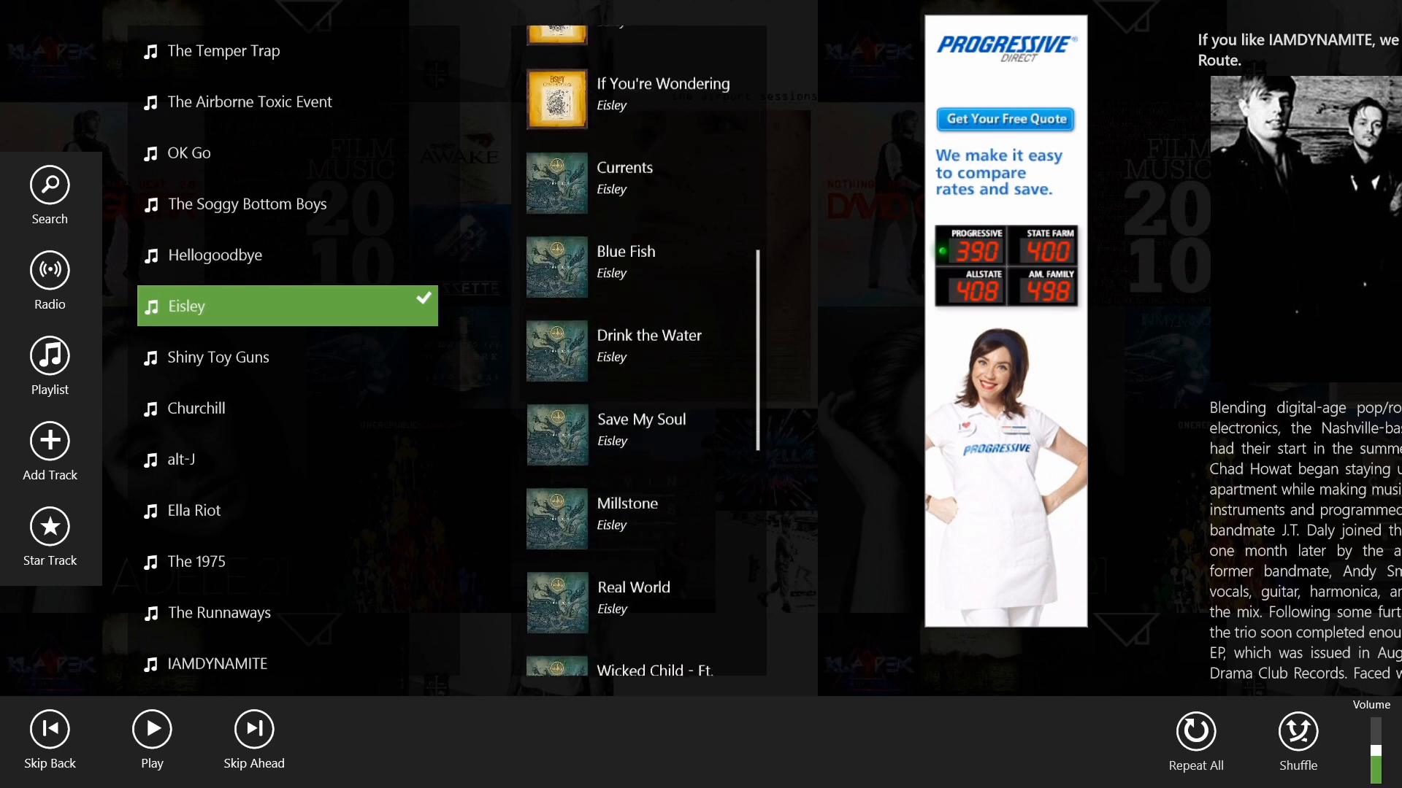
scroll(down, 3)
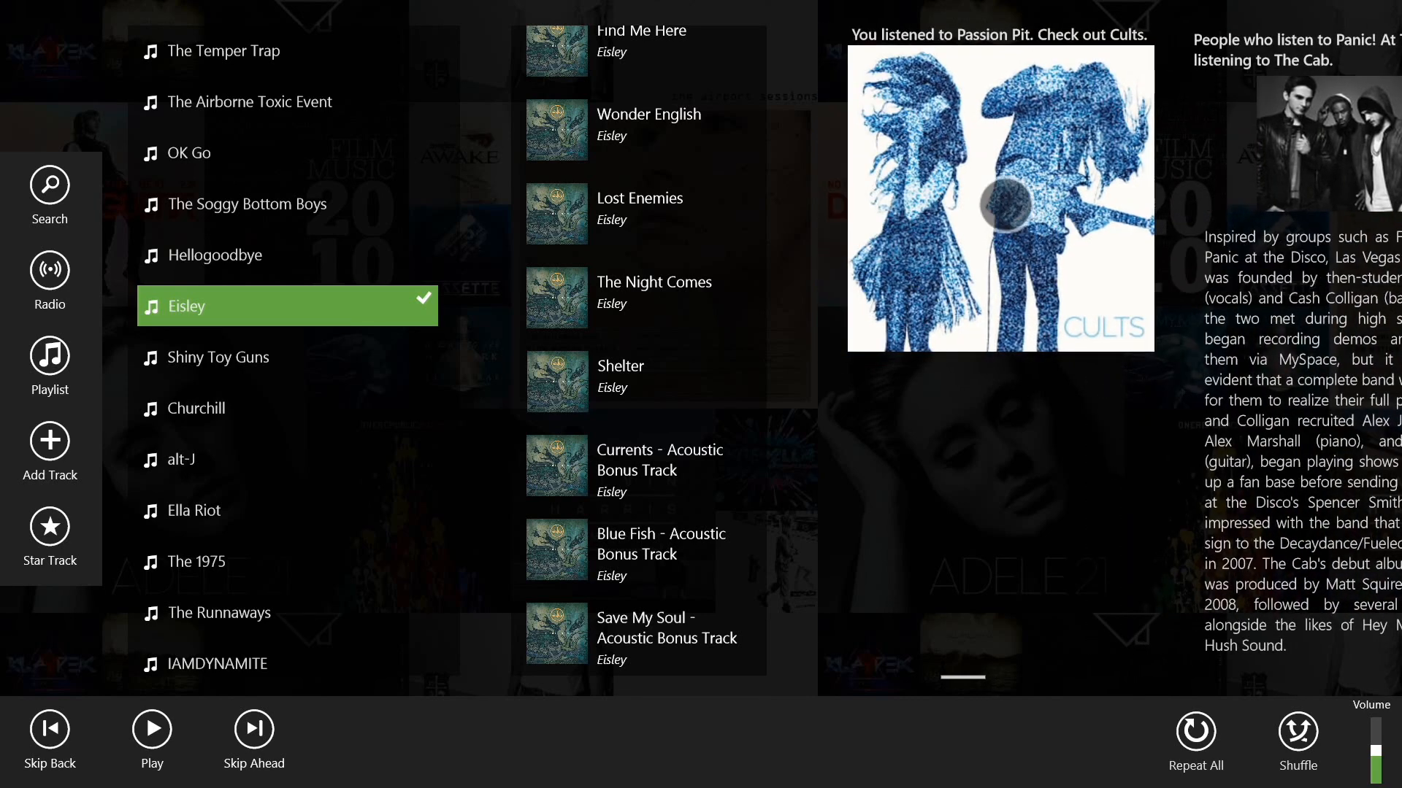
click(152, 729)
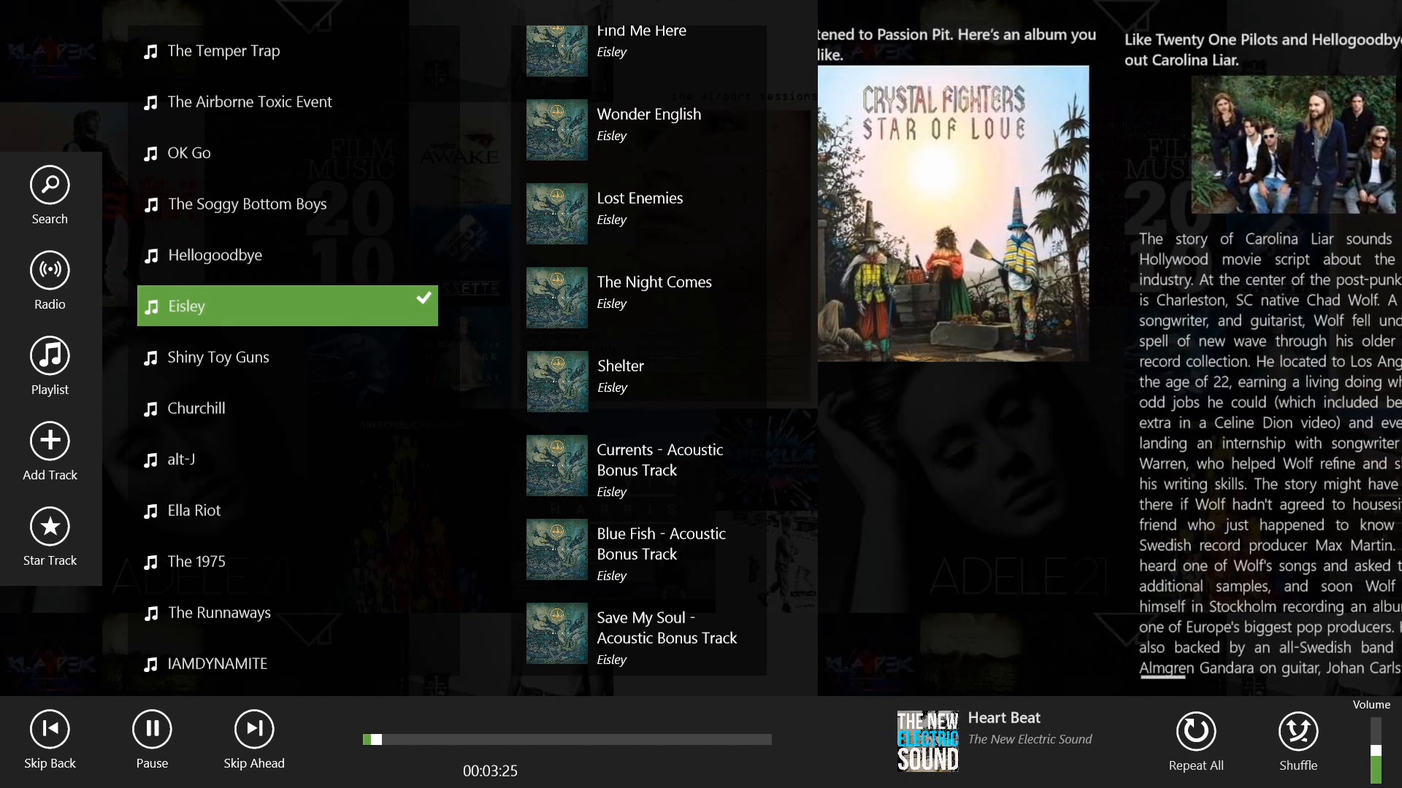
- Pause Heart Beat and swipe out of Spotlite back to the Start screen
click(955, 219)
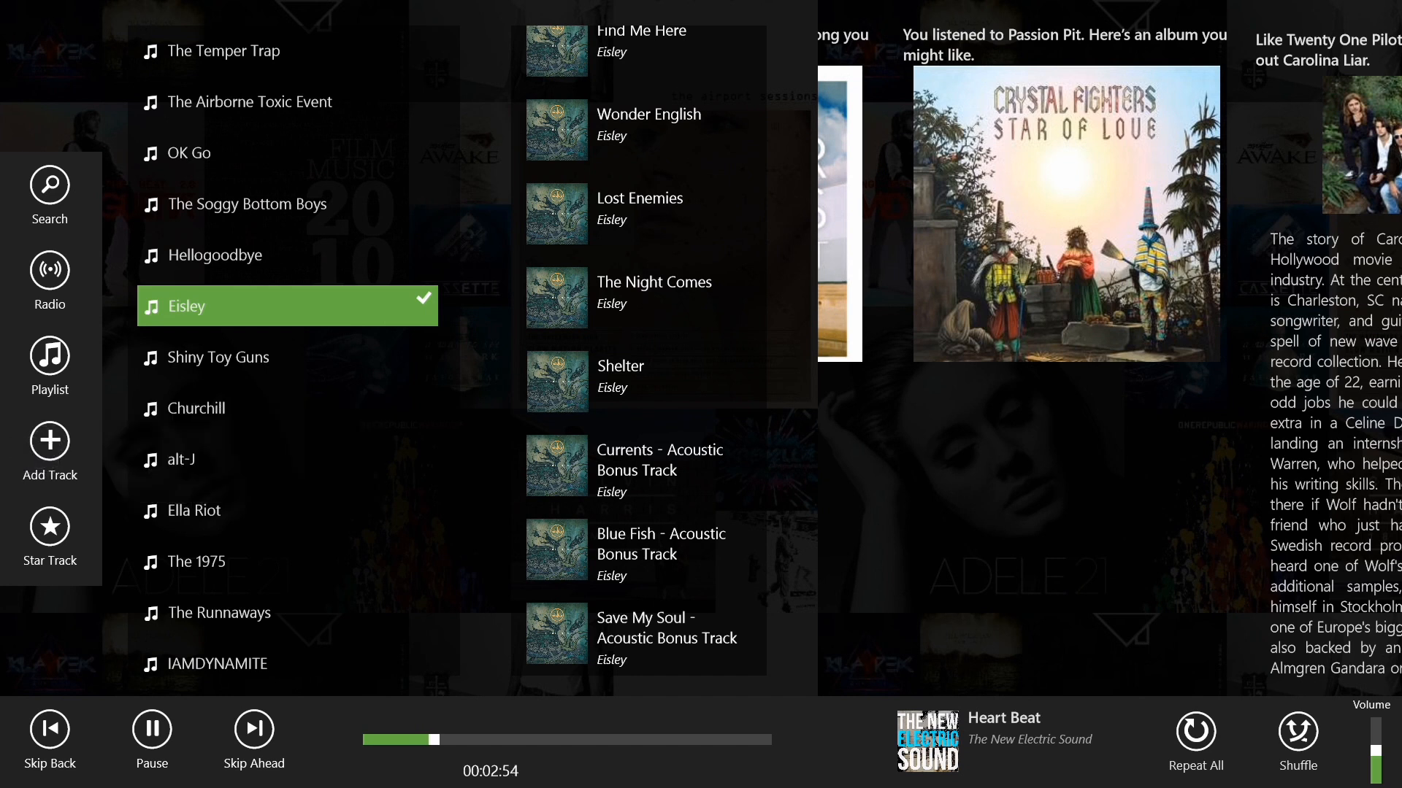
click(152, 728)
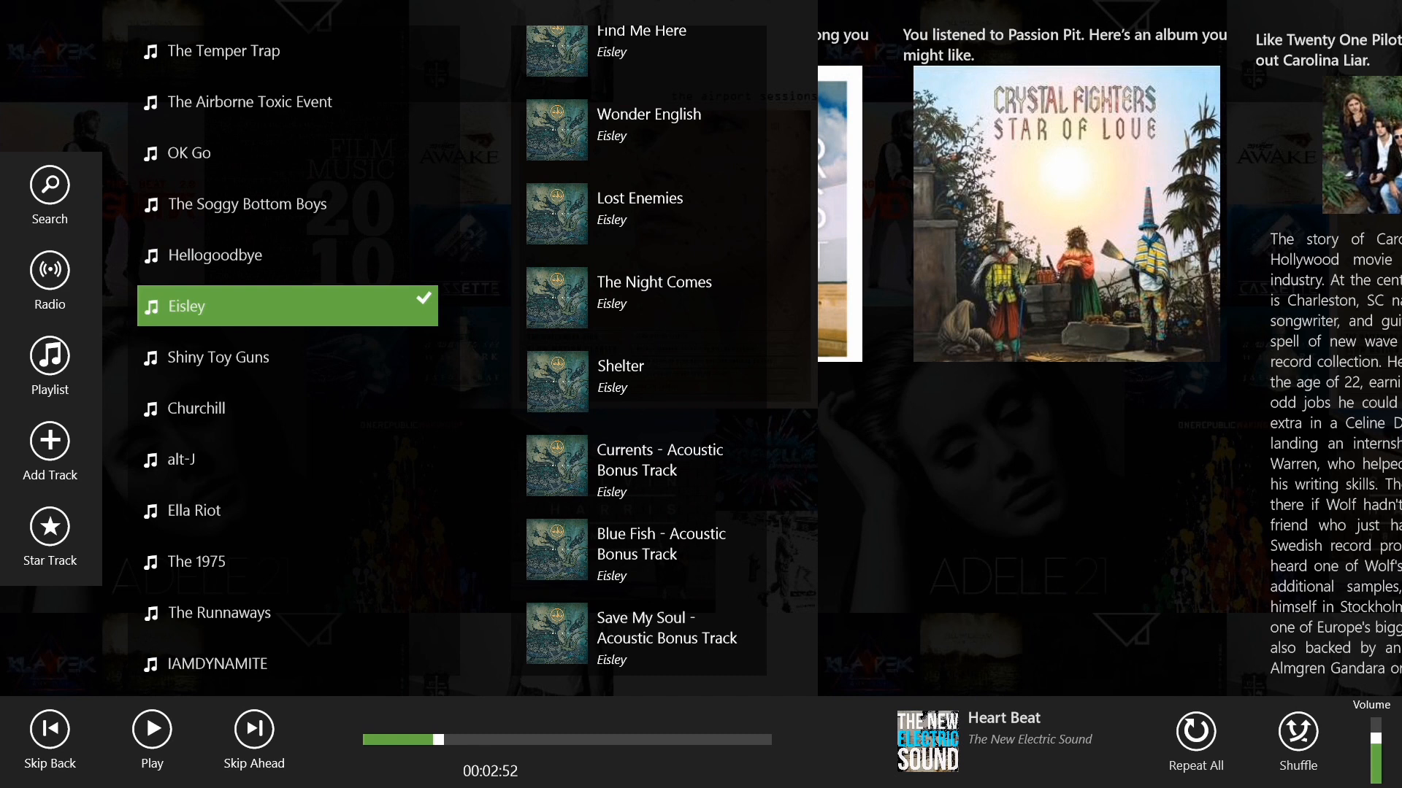
drag(421, 739, 531, 758)
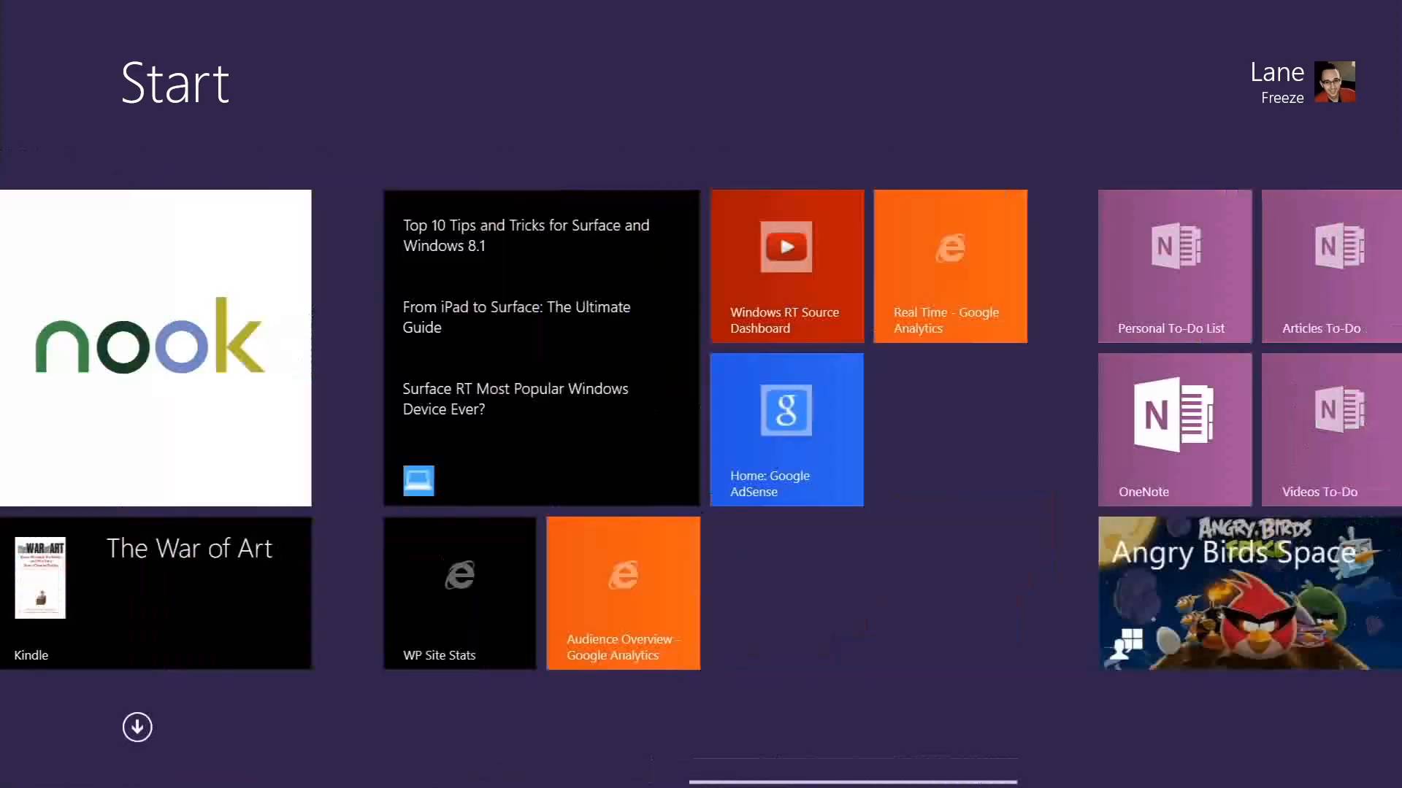
- Scroll the Start screen to the MetroRadio tile and launch it
scroll(right, 3)
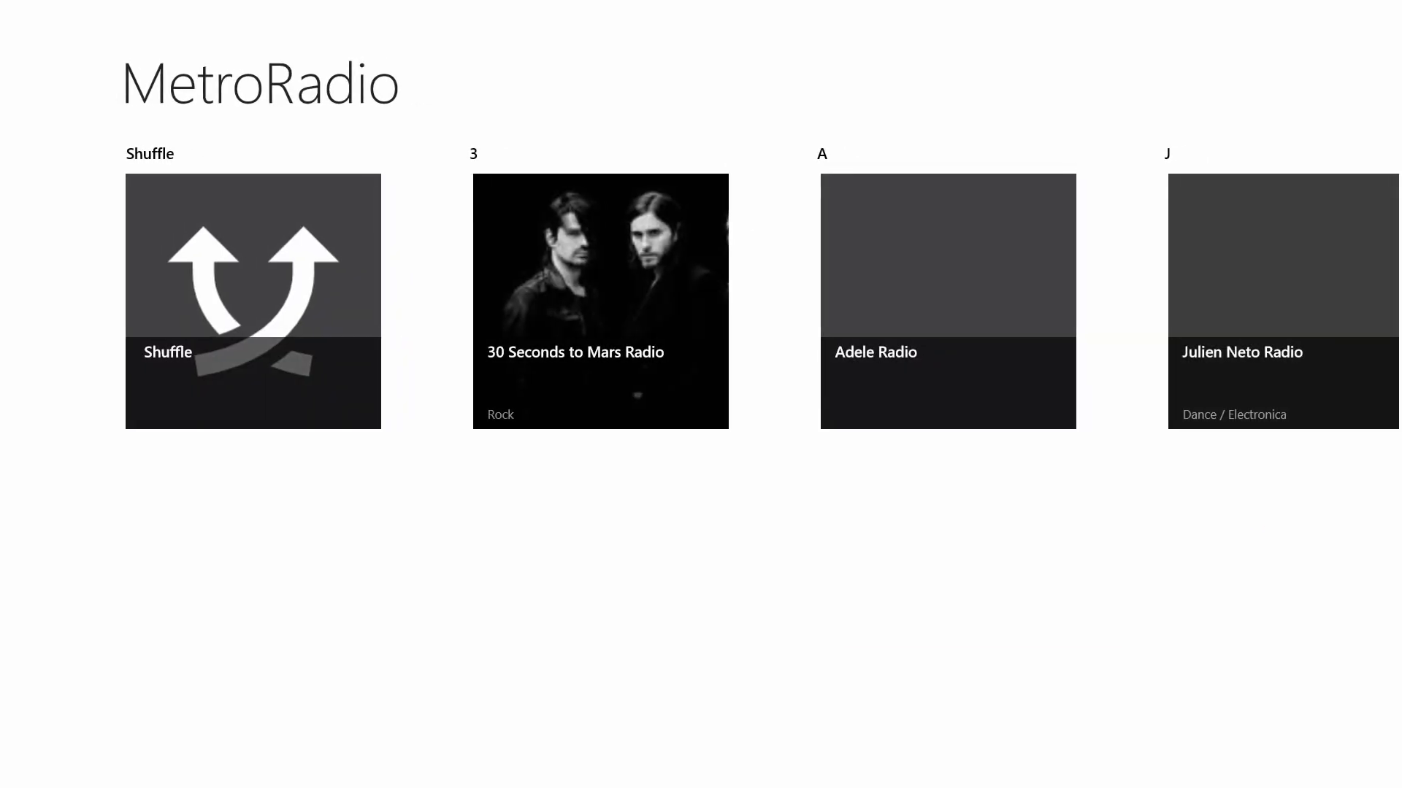
- Browse the Pandora station list and bring up the options for The Black Keys Radio
scroll(right, 3)
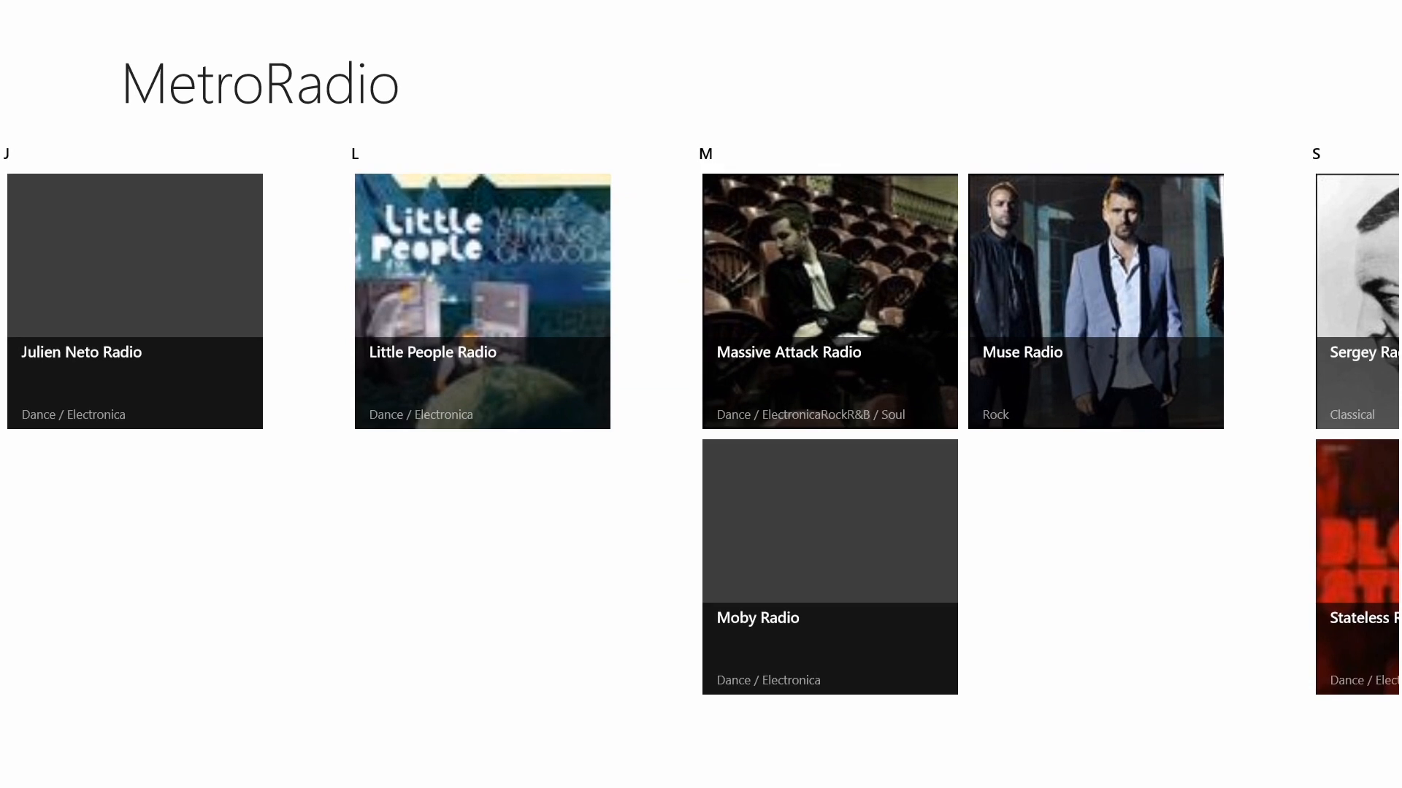
scroll(left, 3)
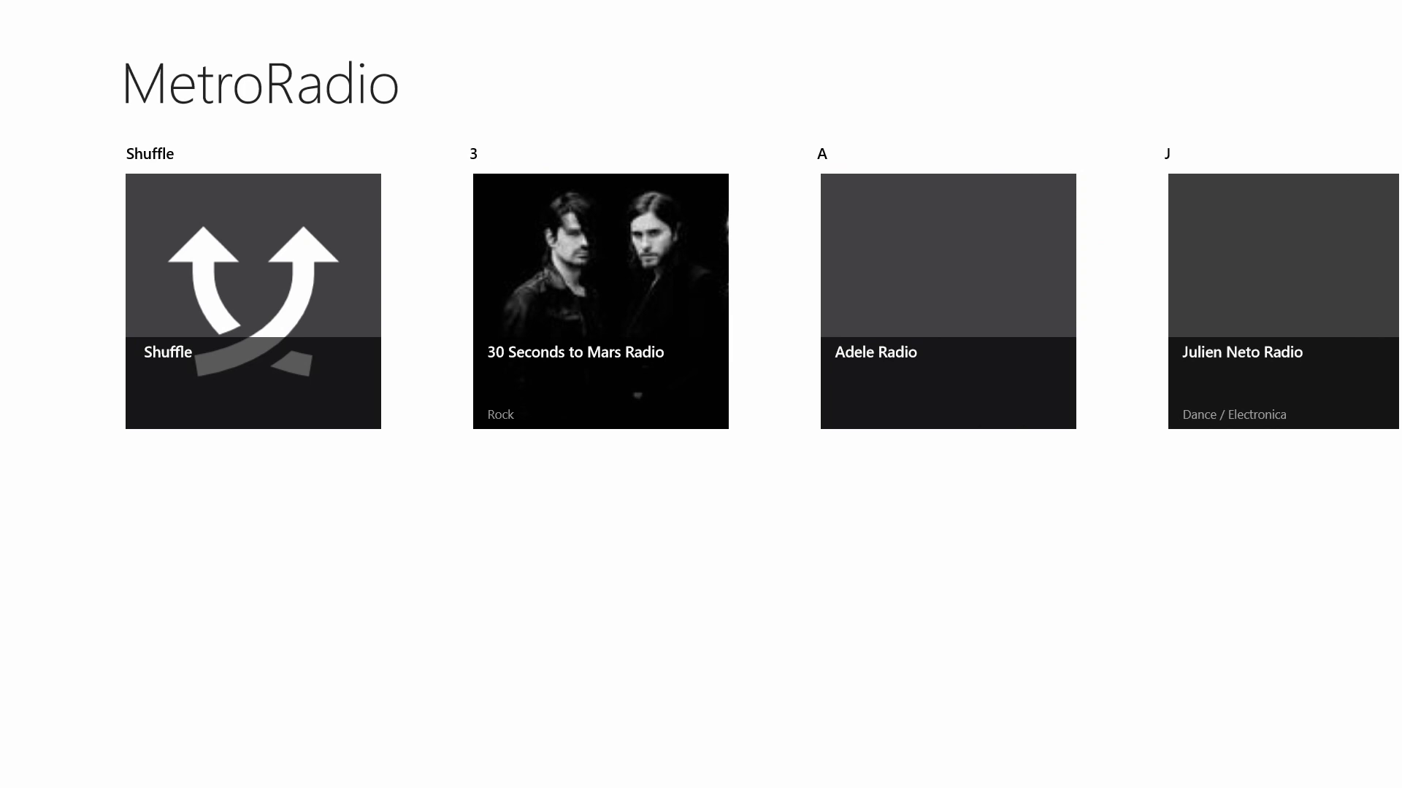
scroll(right, 3)
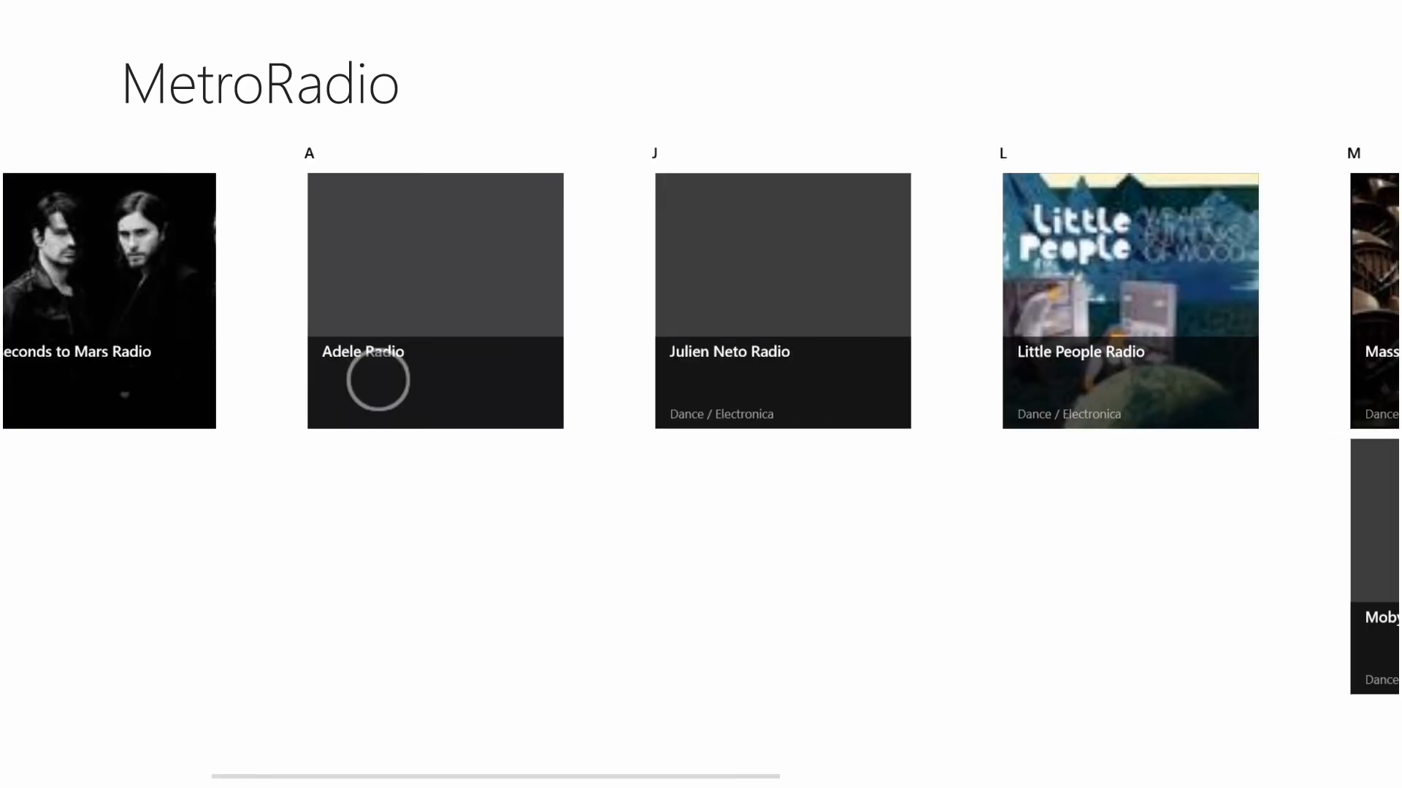
scroll(right, 3)
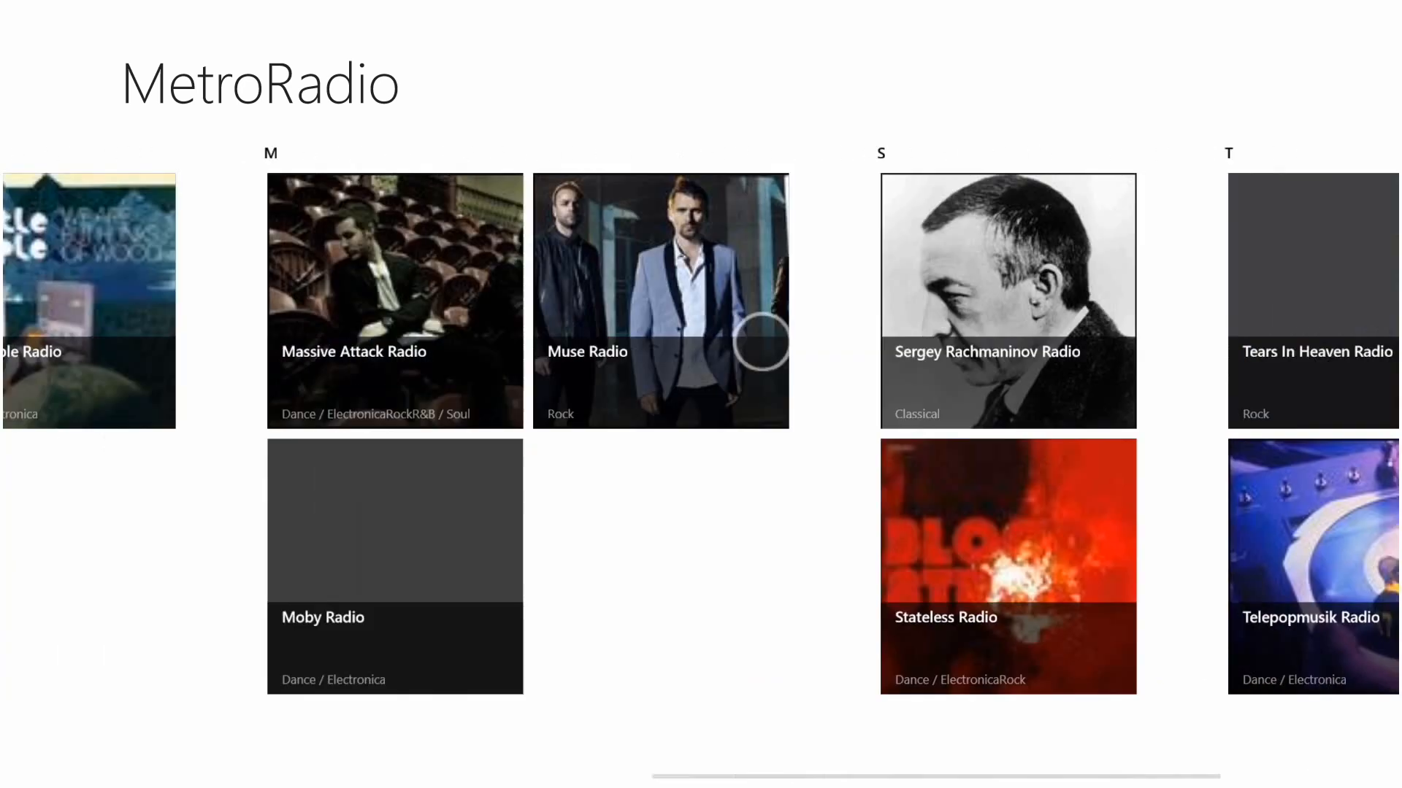
scroll(right, 3)
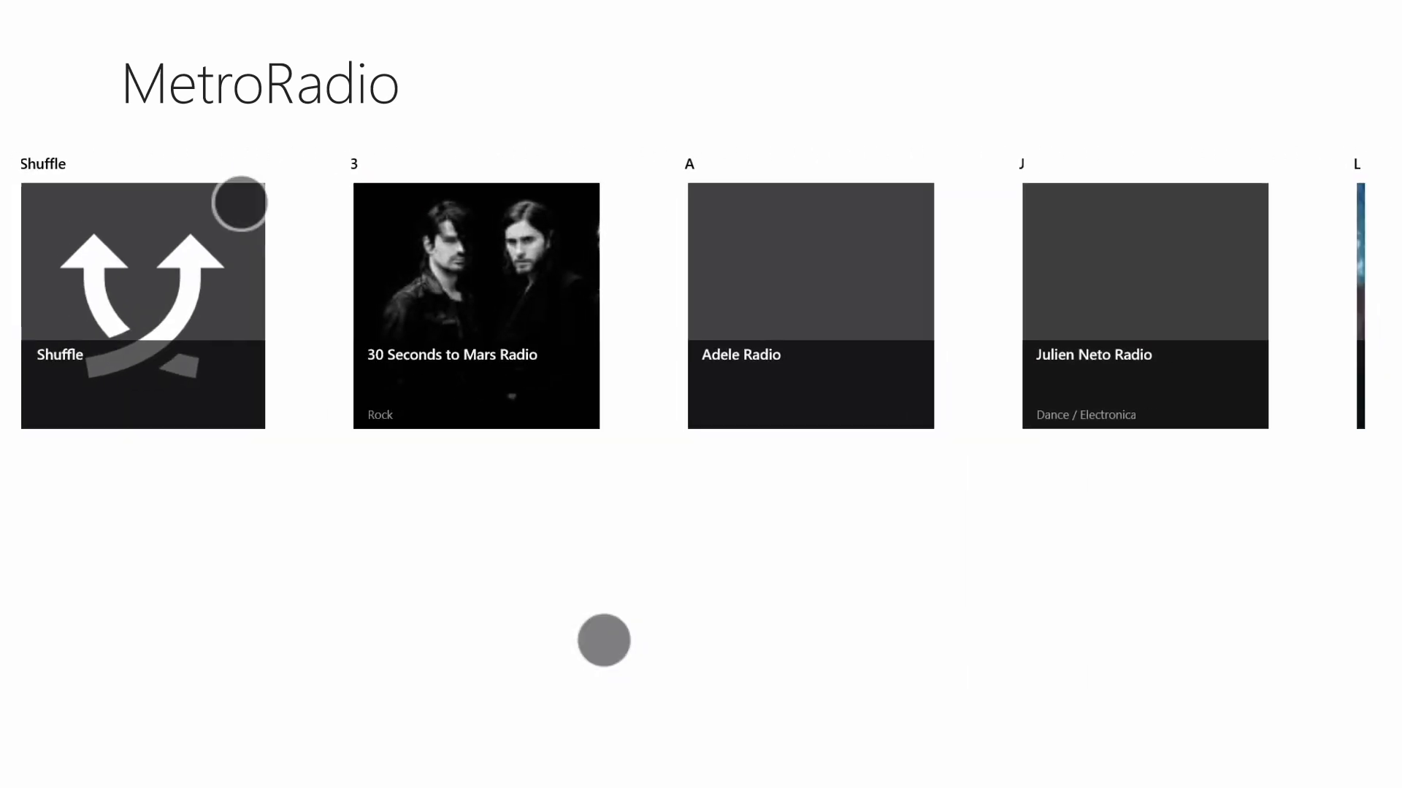
scroll(right, 3)
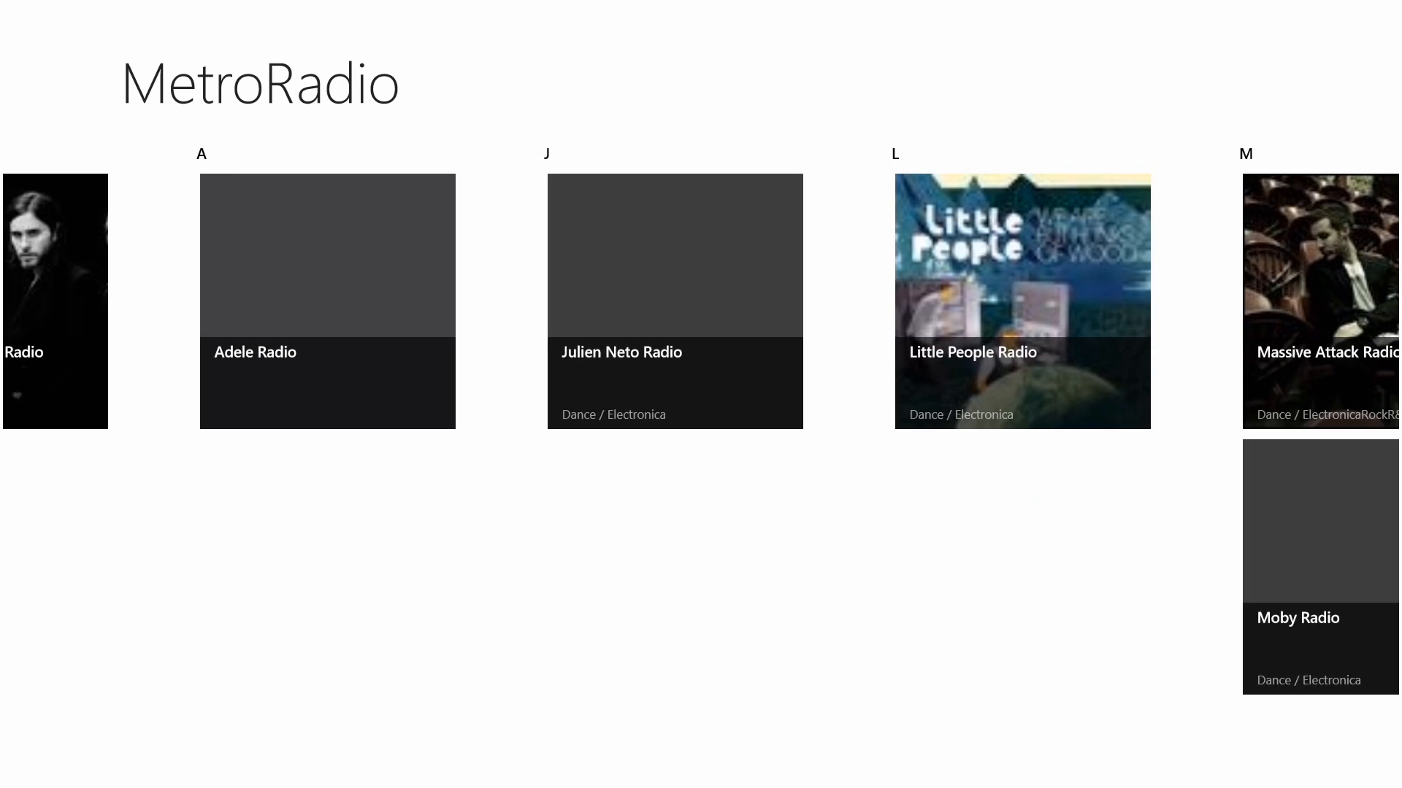
scroll(right, 3)
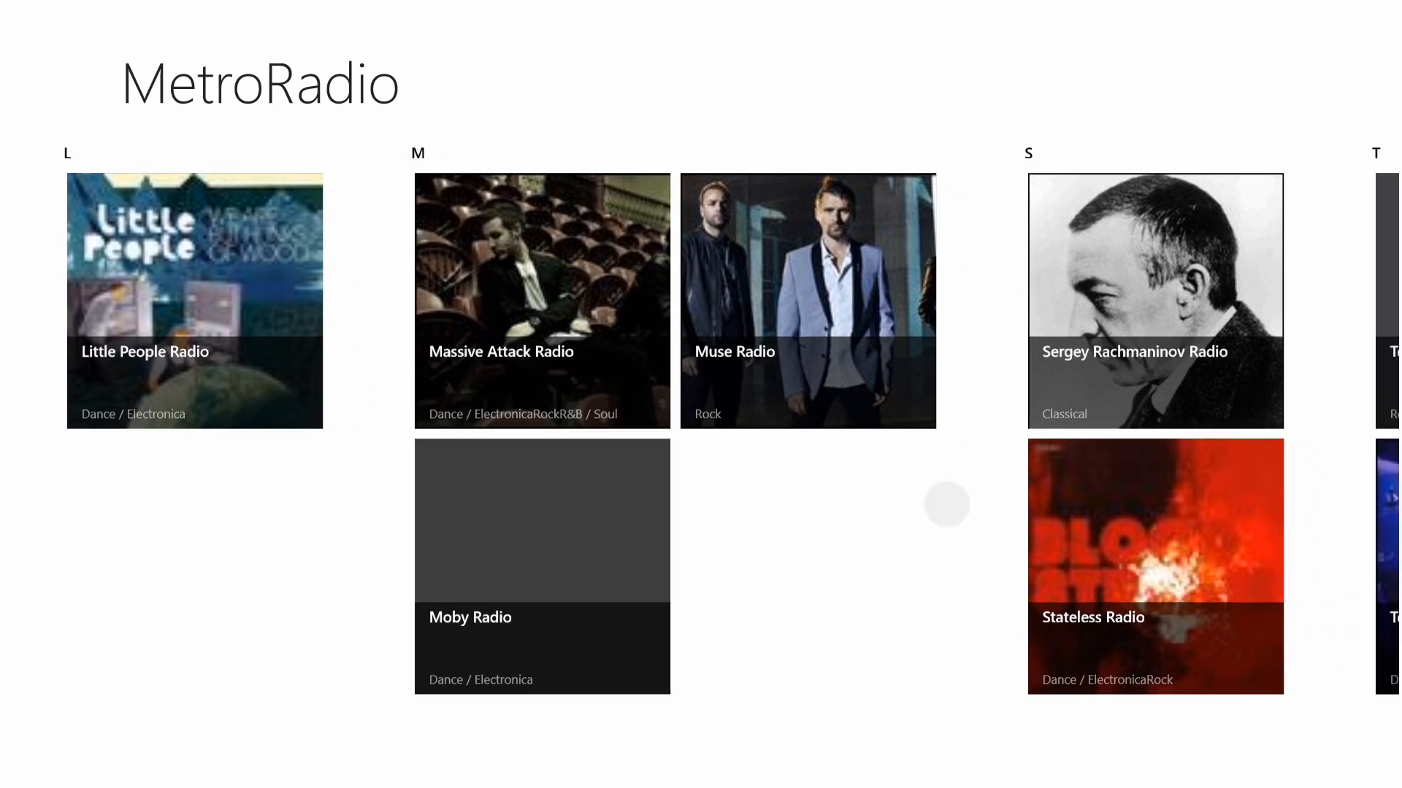
scroll(right, 3)
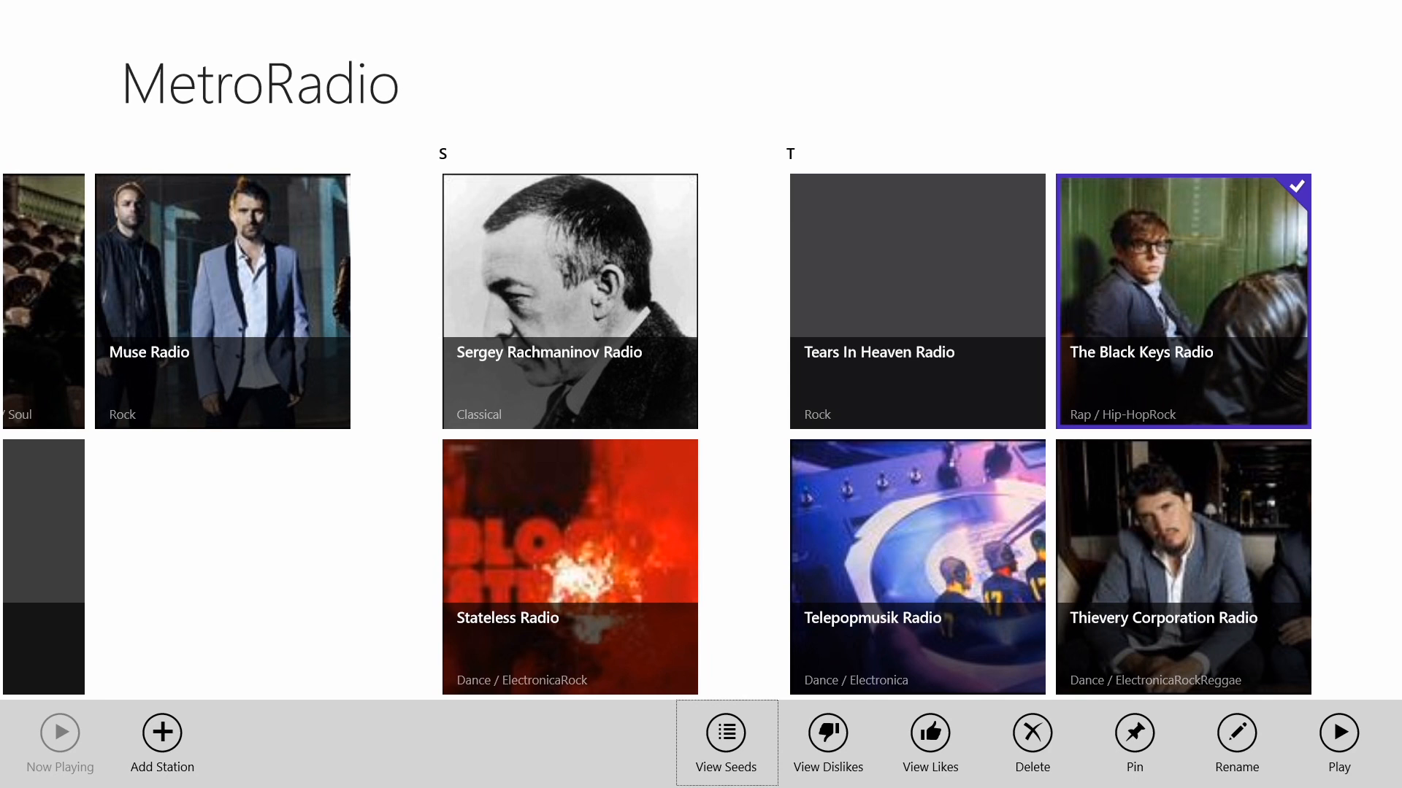
click(1182, 566)
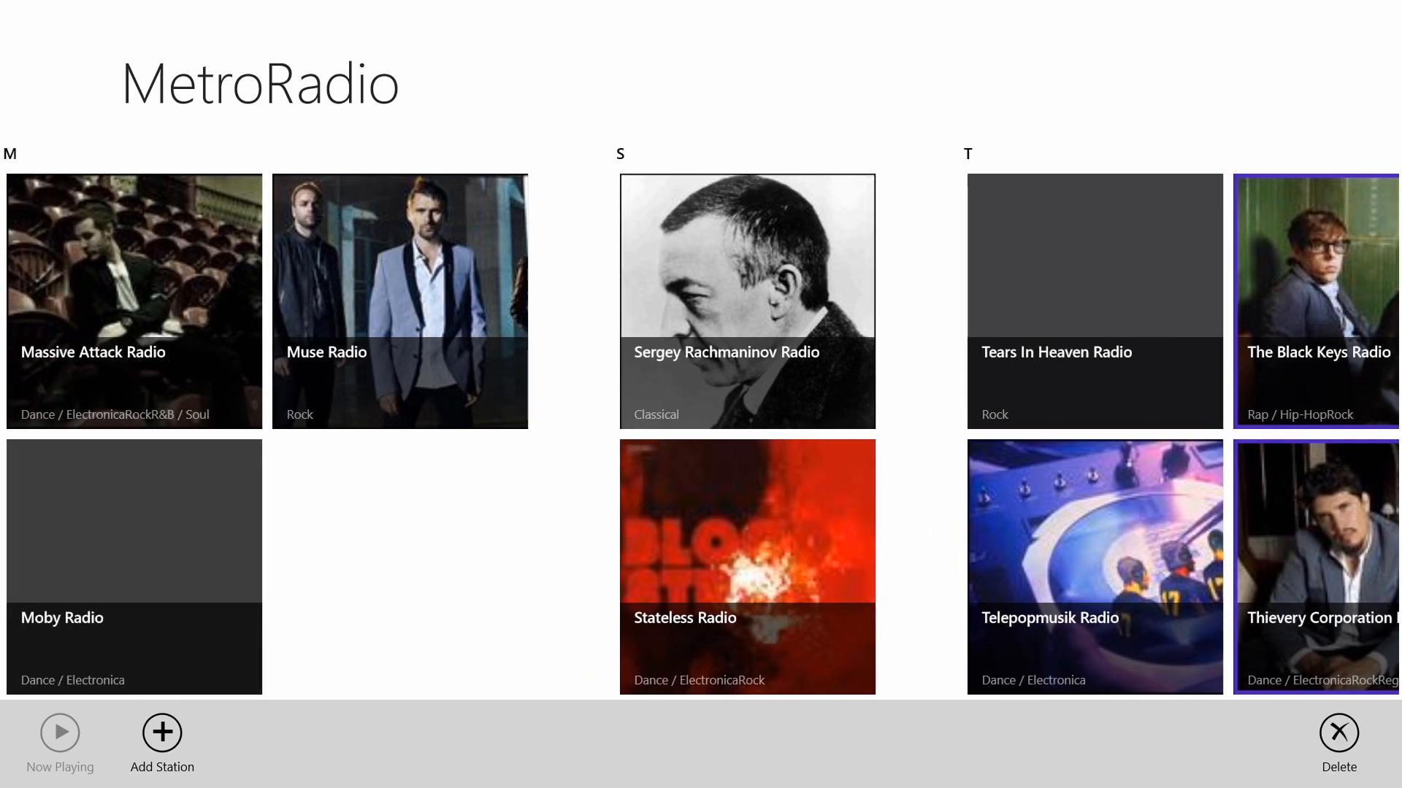
click(1317, 299)
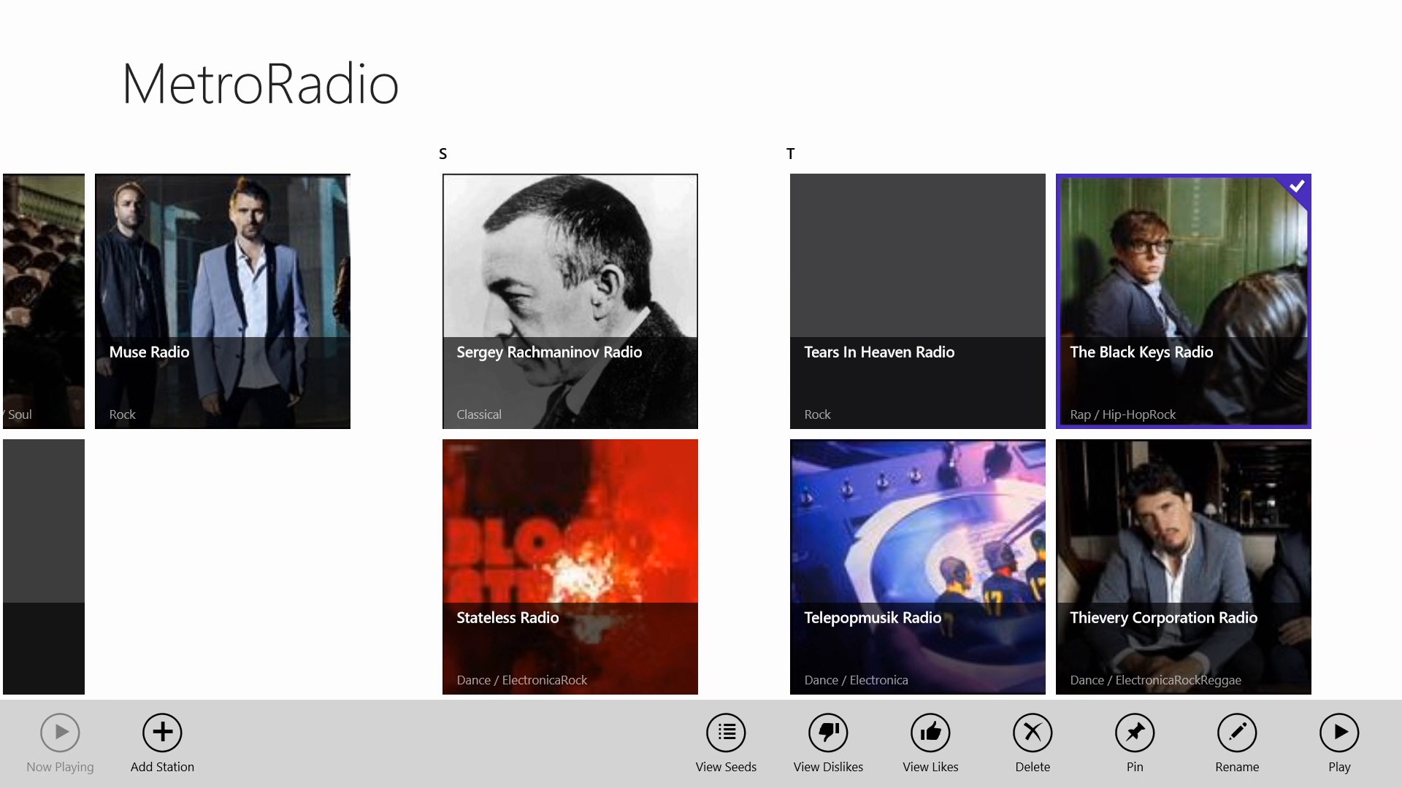
- Try the Pin to Start and Rename options for The Black Keys Radio, dismiss both, then play the station
click(1134, 733)
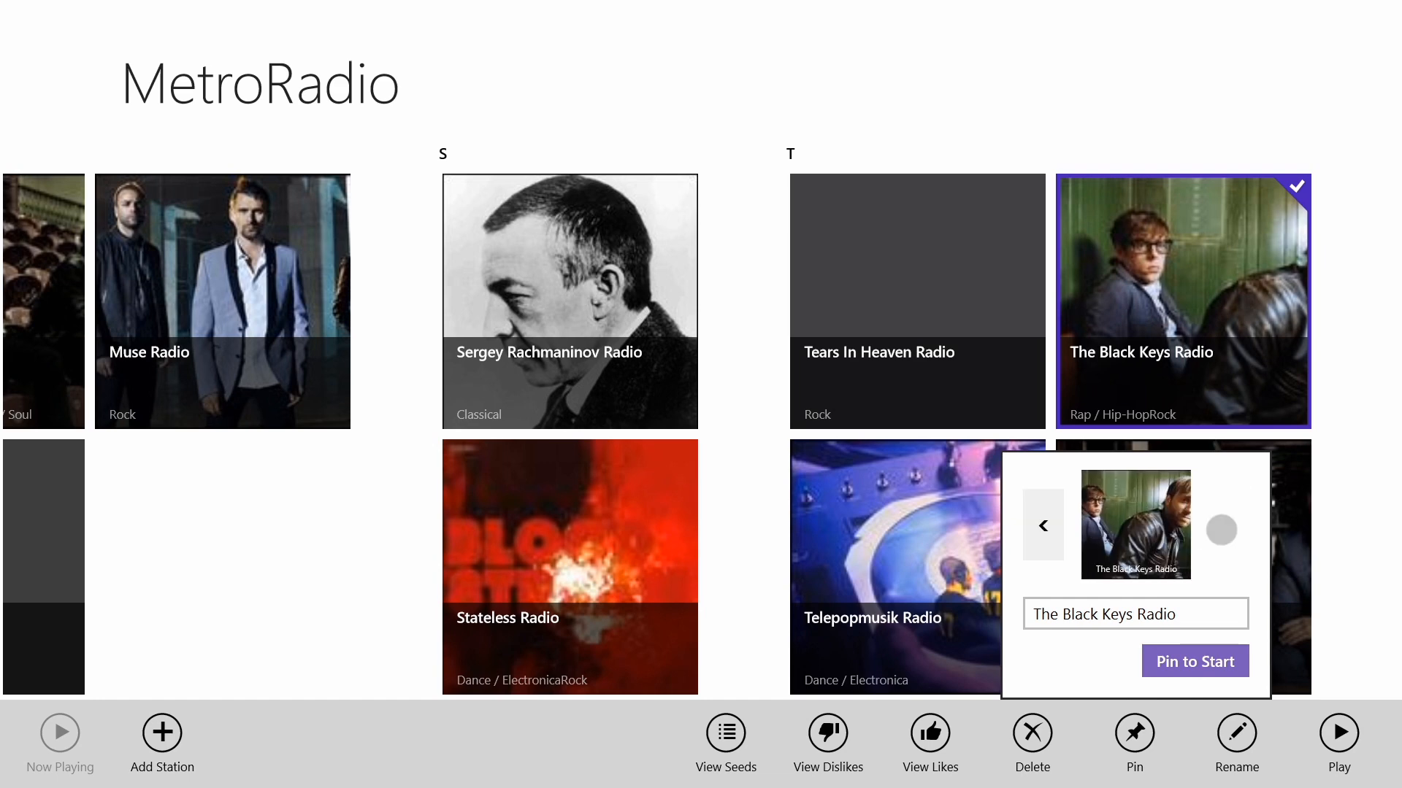
click(1135, 614)
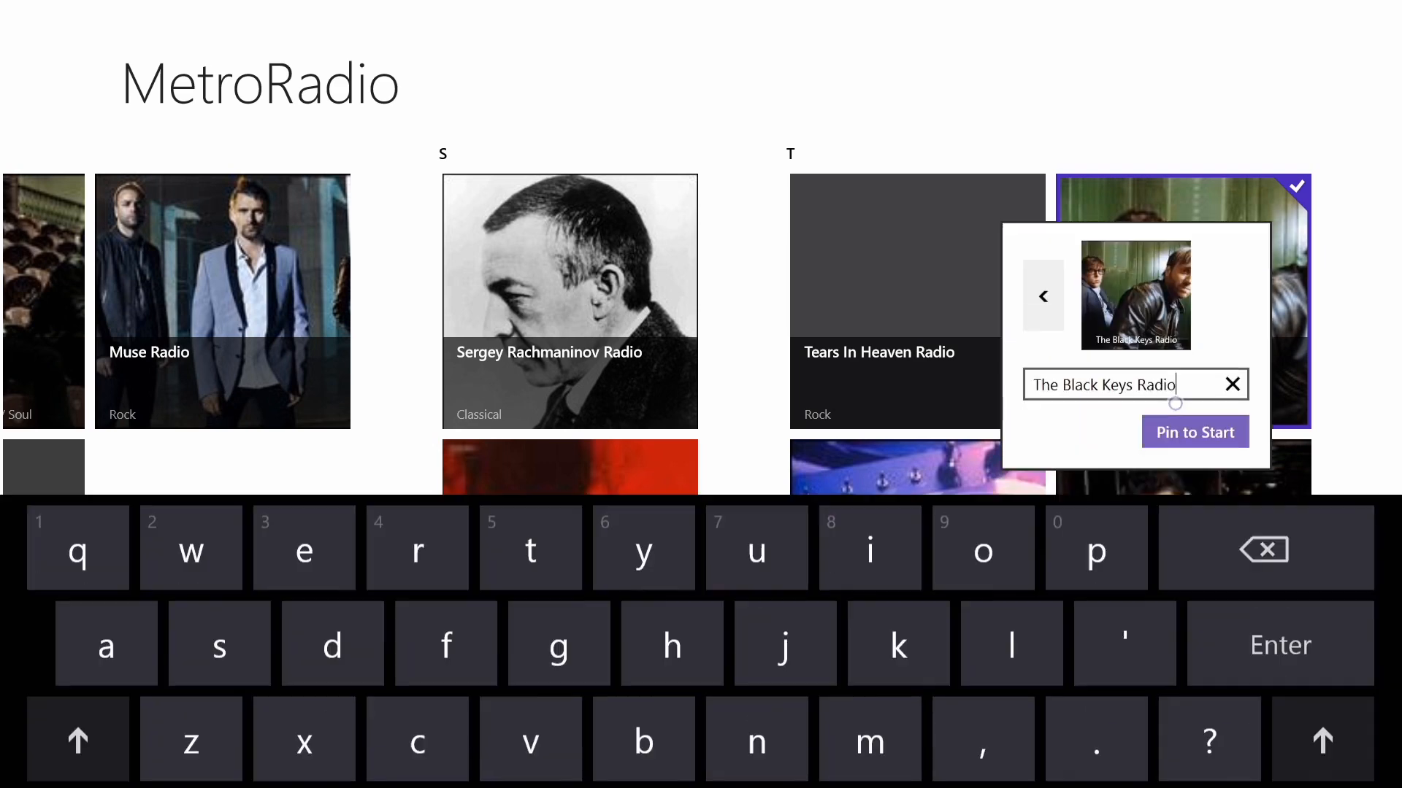
click(1195, 432)
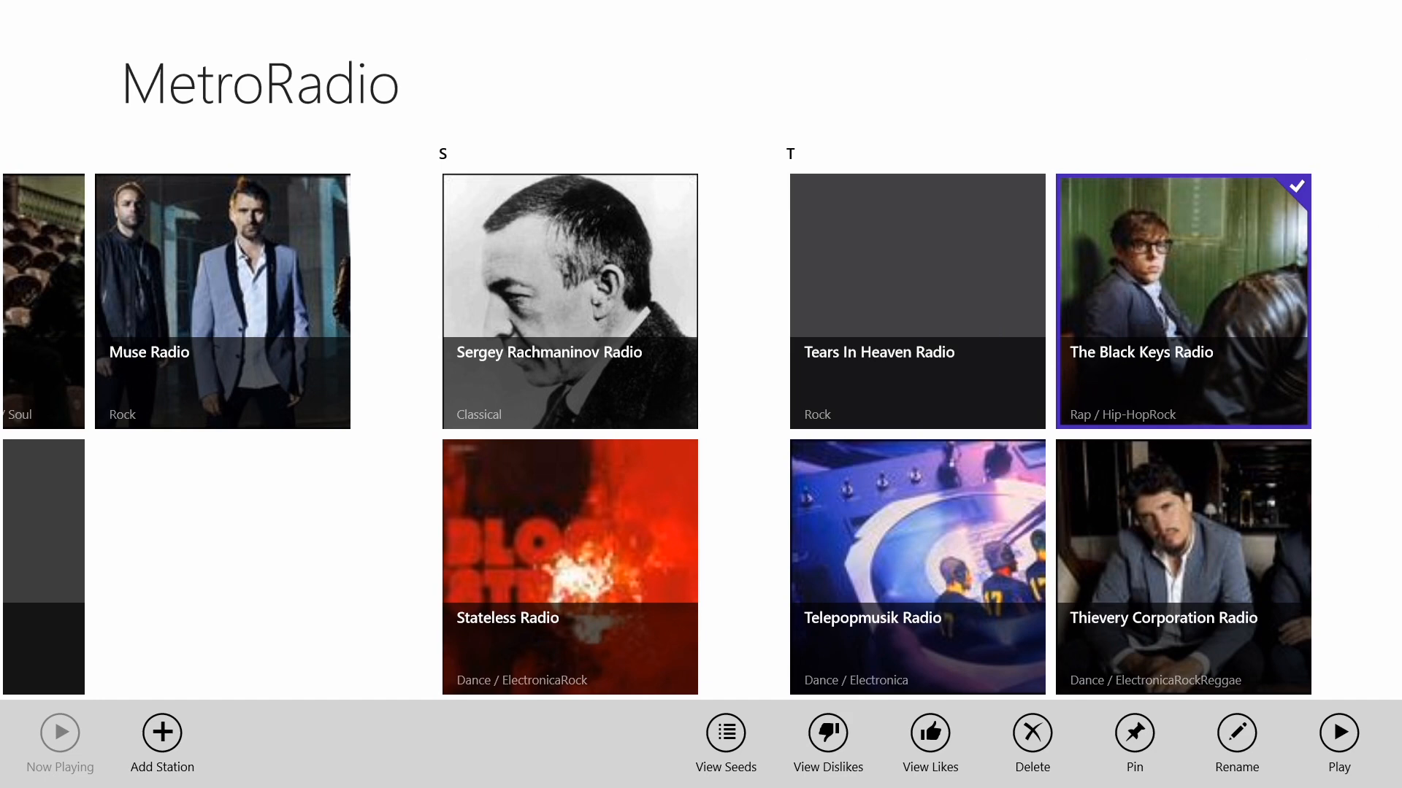
click(1237, 733)
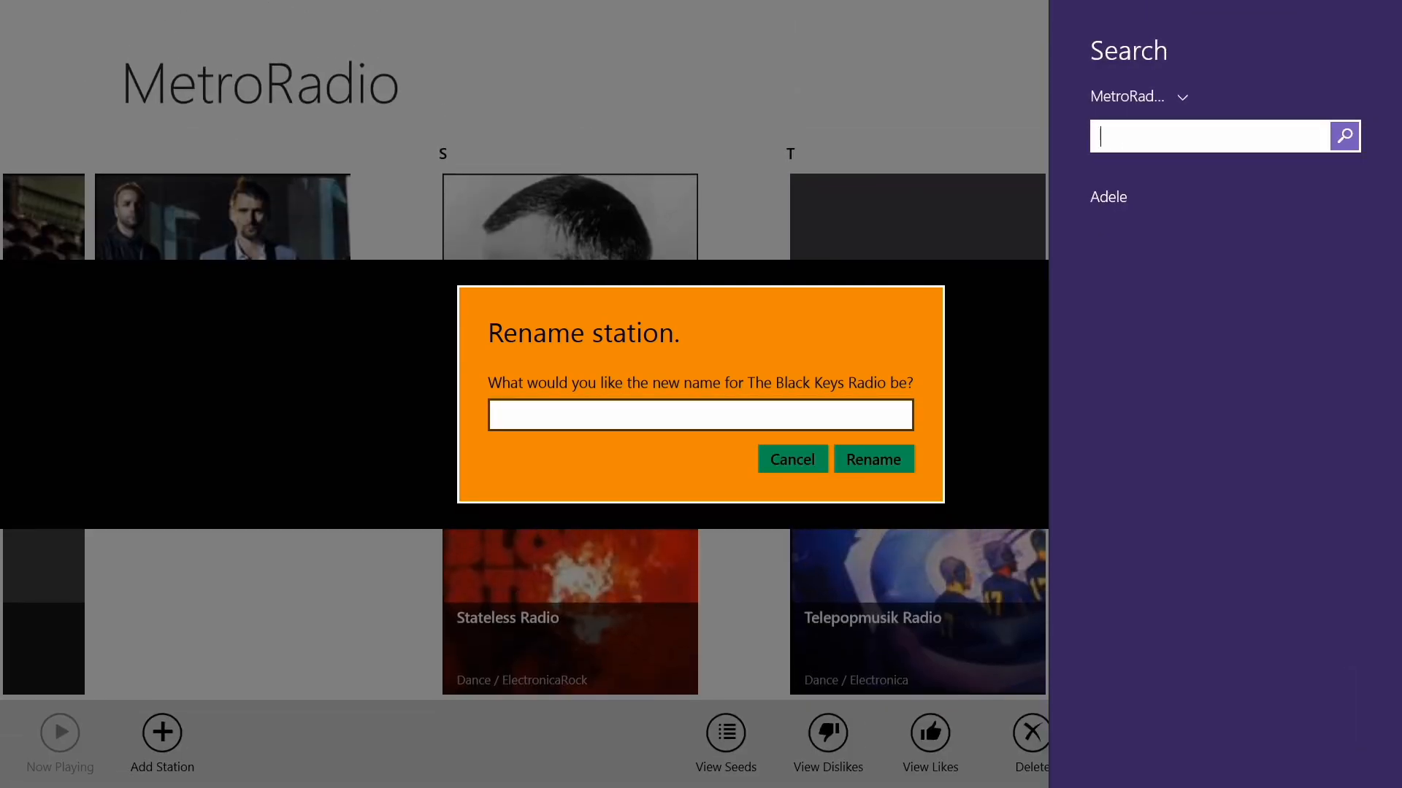
click(700, 415)
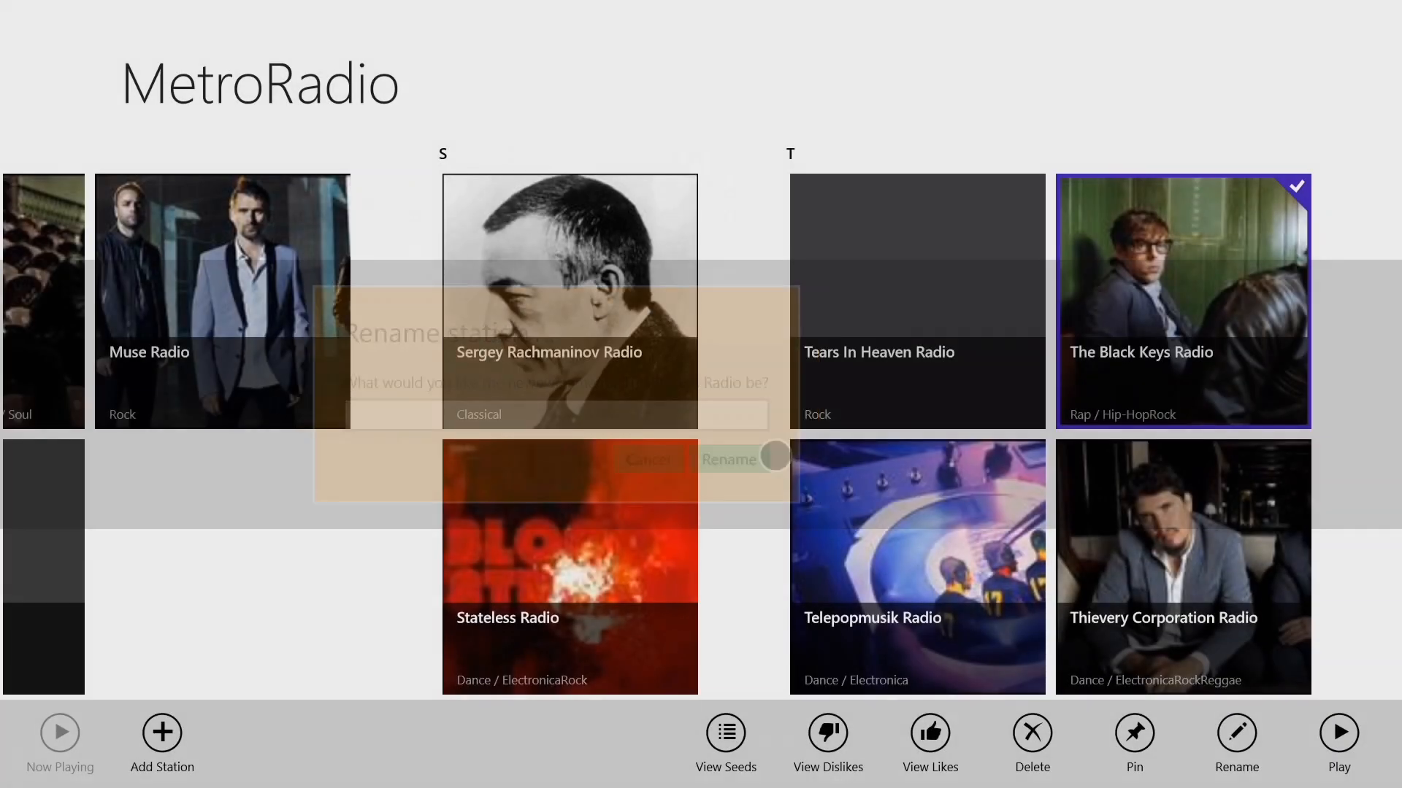
click(648, 458)
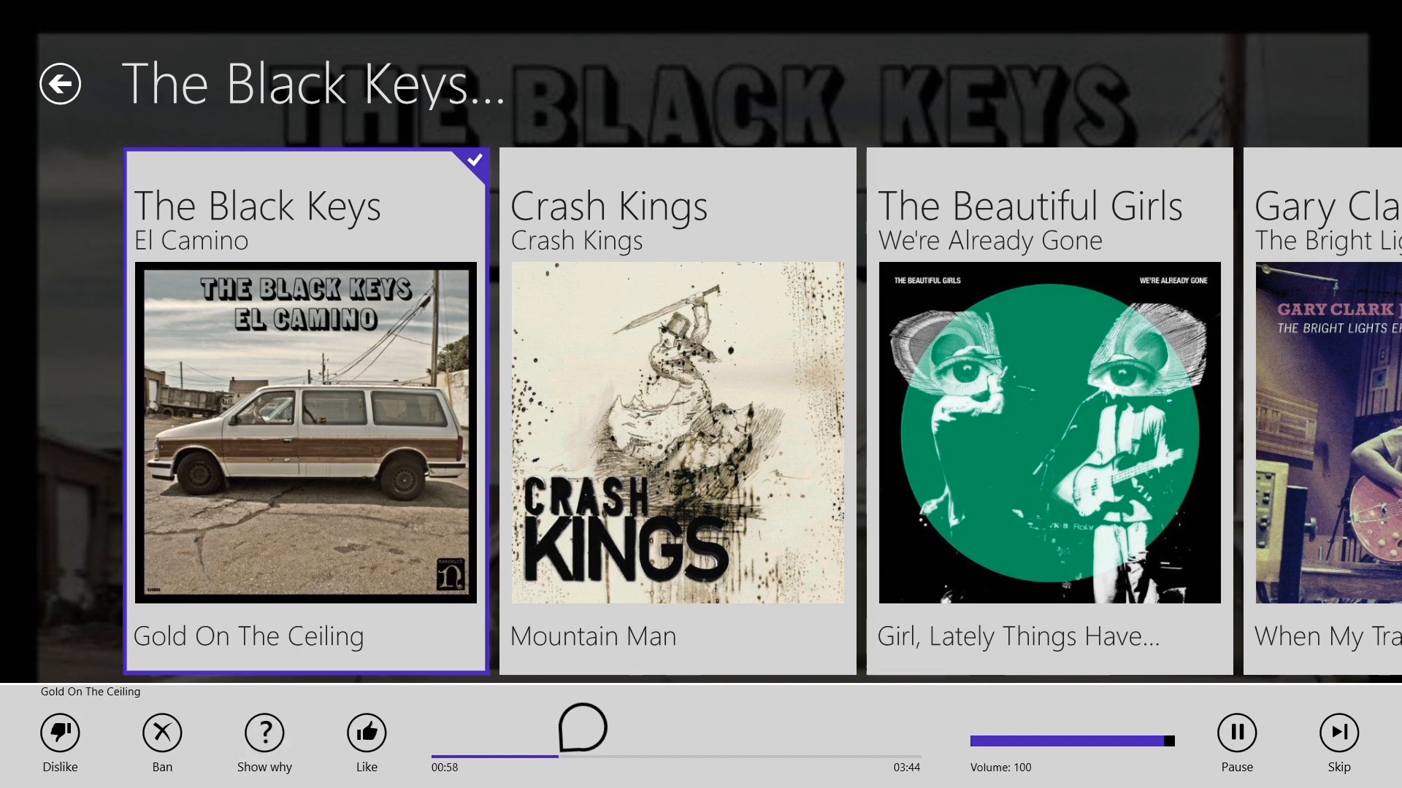
- View why the current track is playing, return to the station list and leave for the Start screen
click(264, 733)
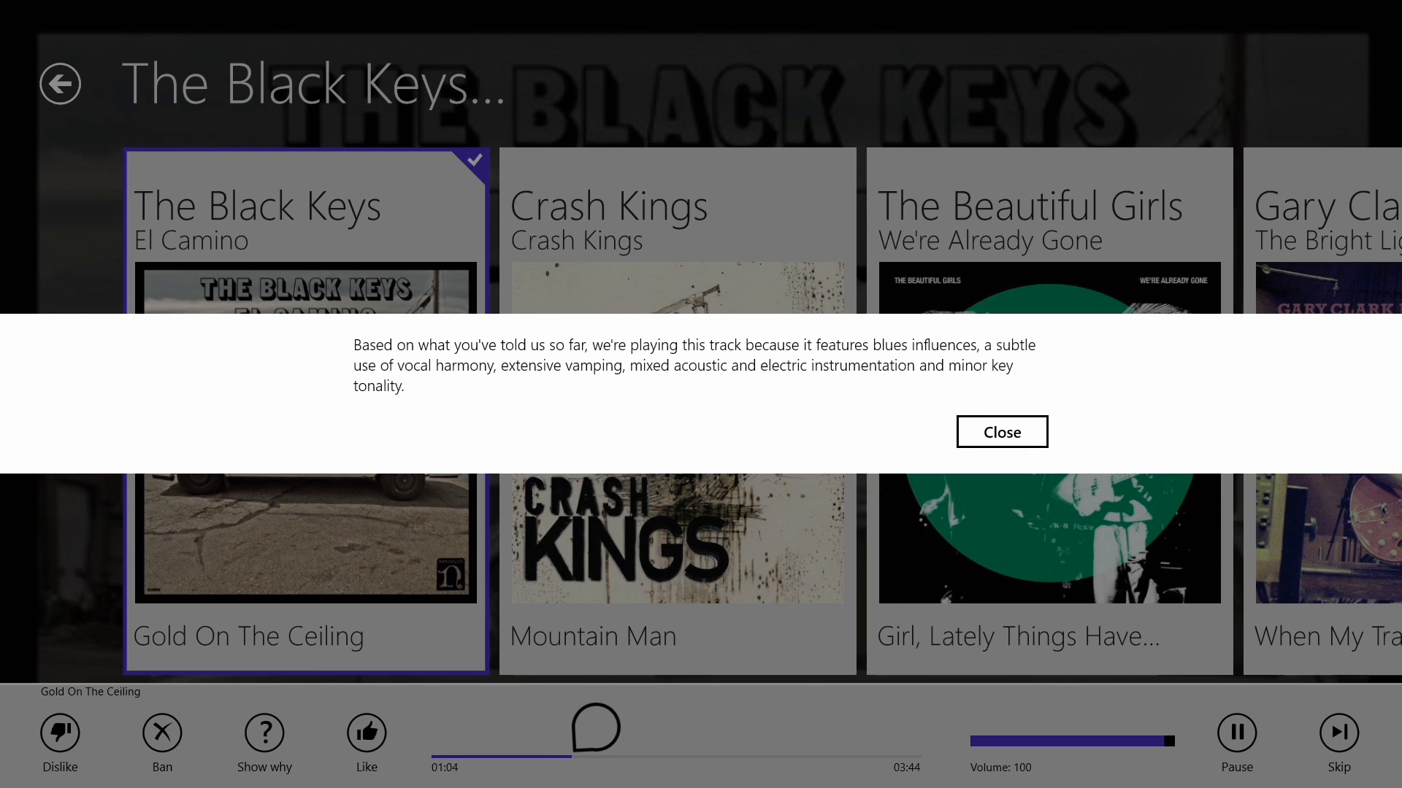
click(1001, 431)
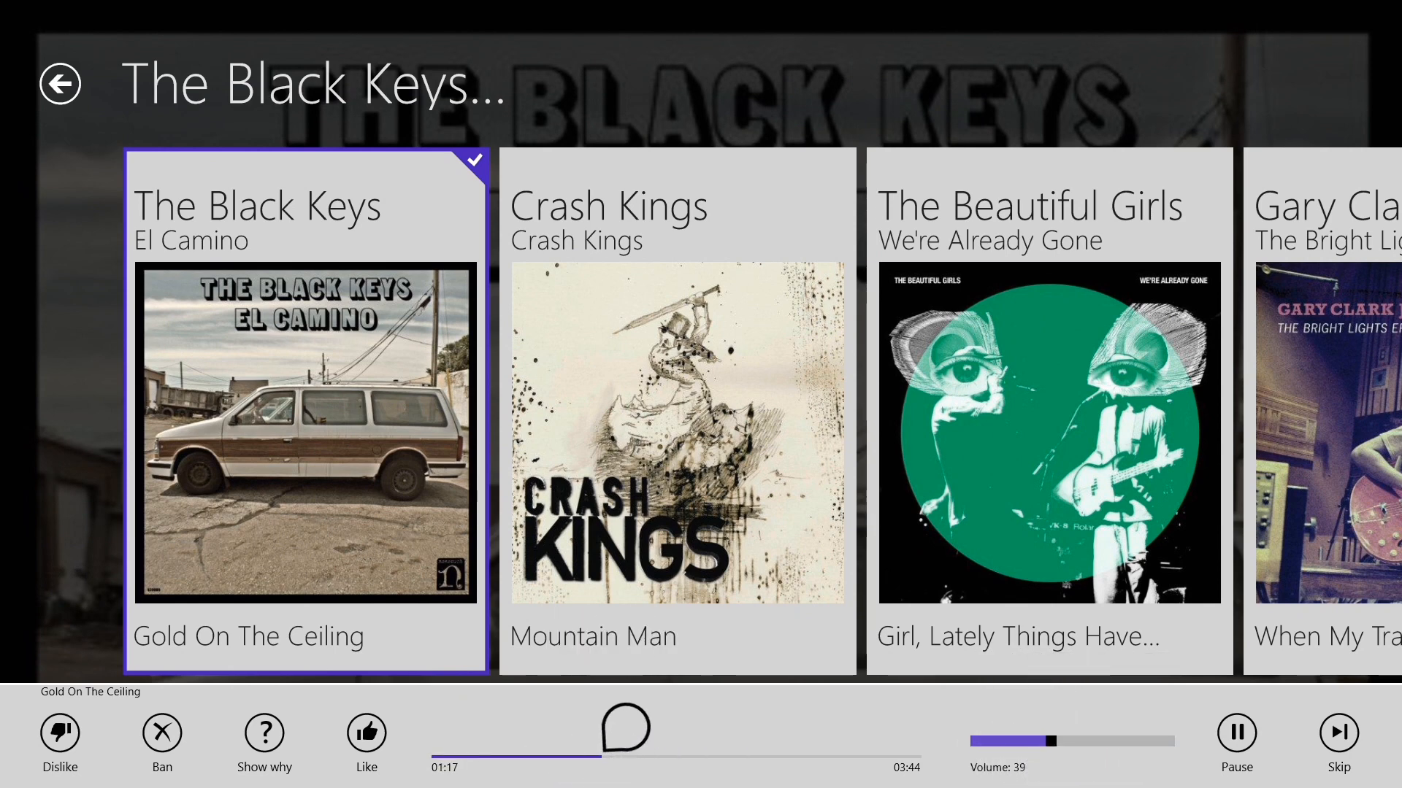
click(674, 438)
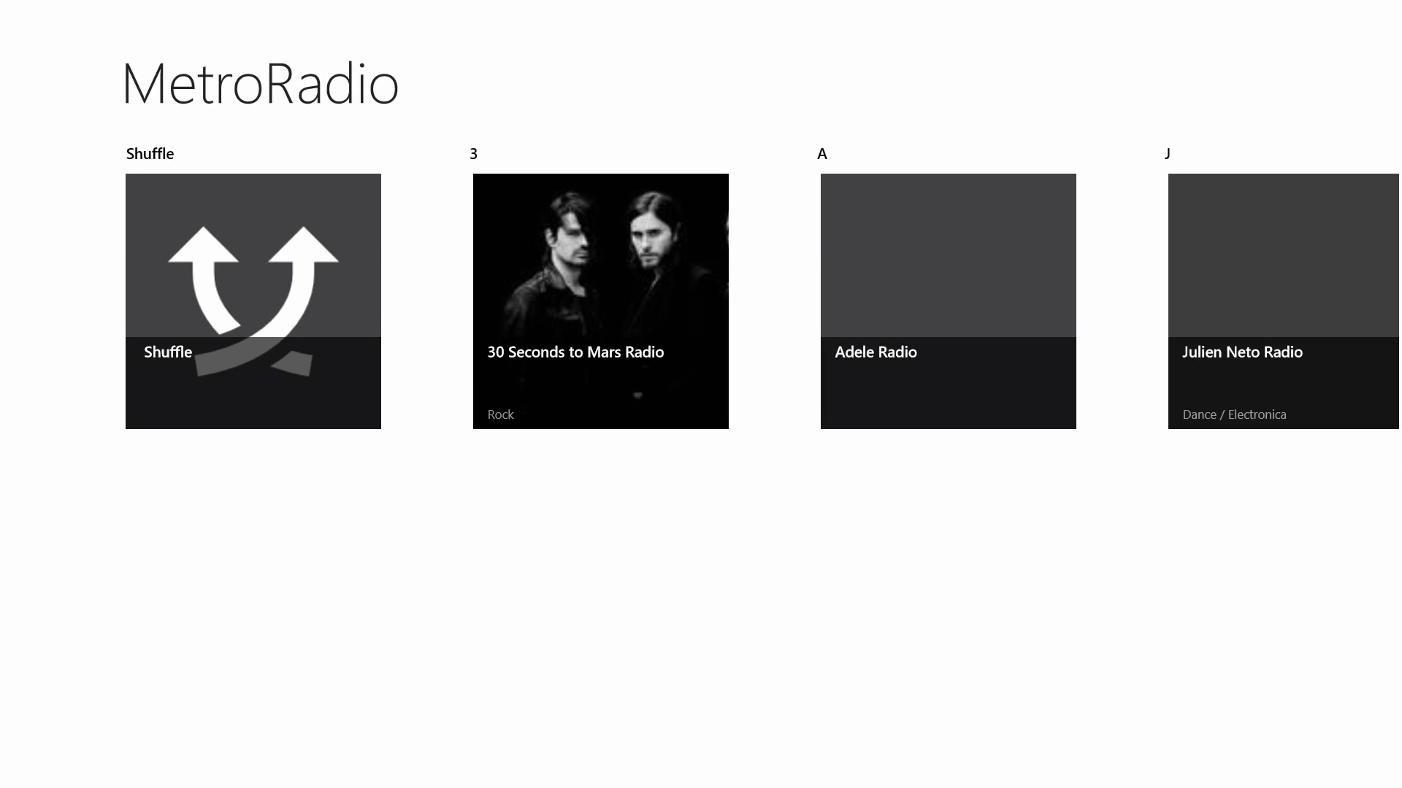
scroll(right, 3)
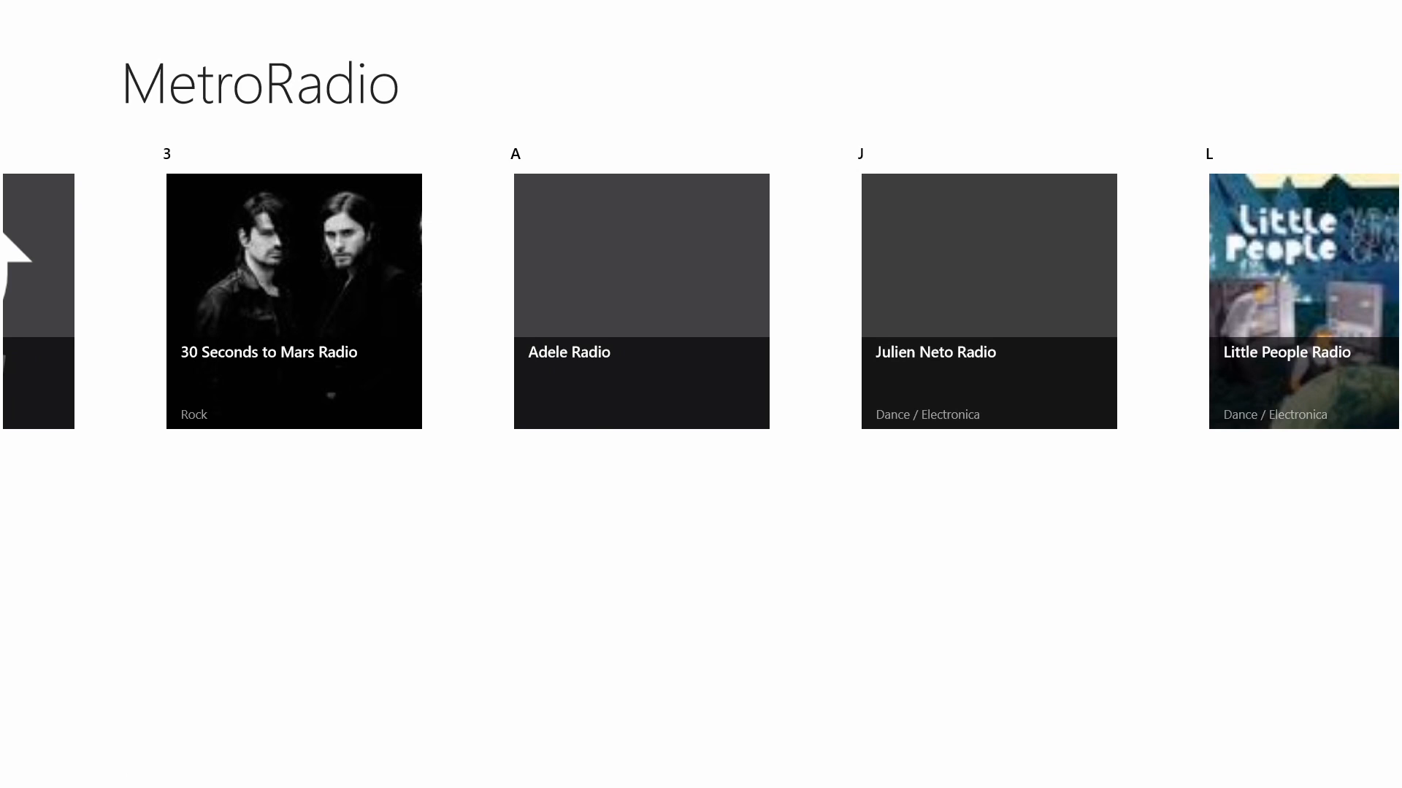
key(Win)
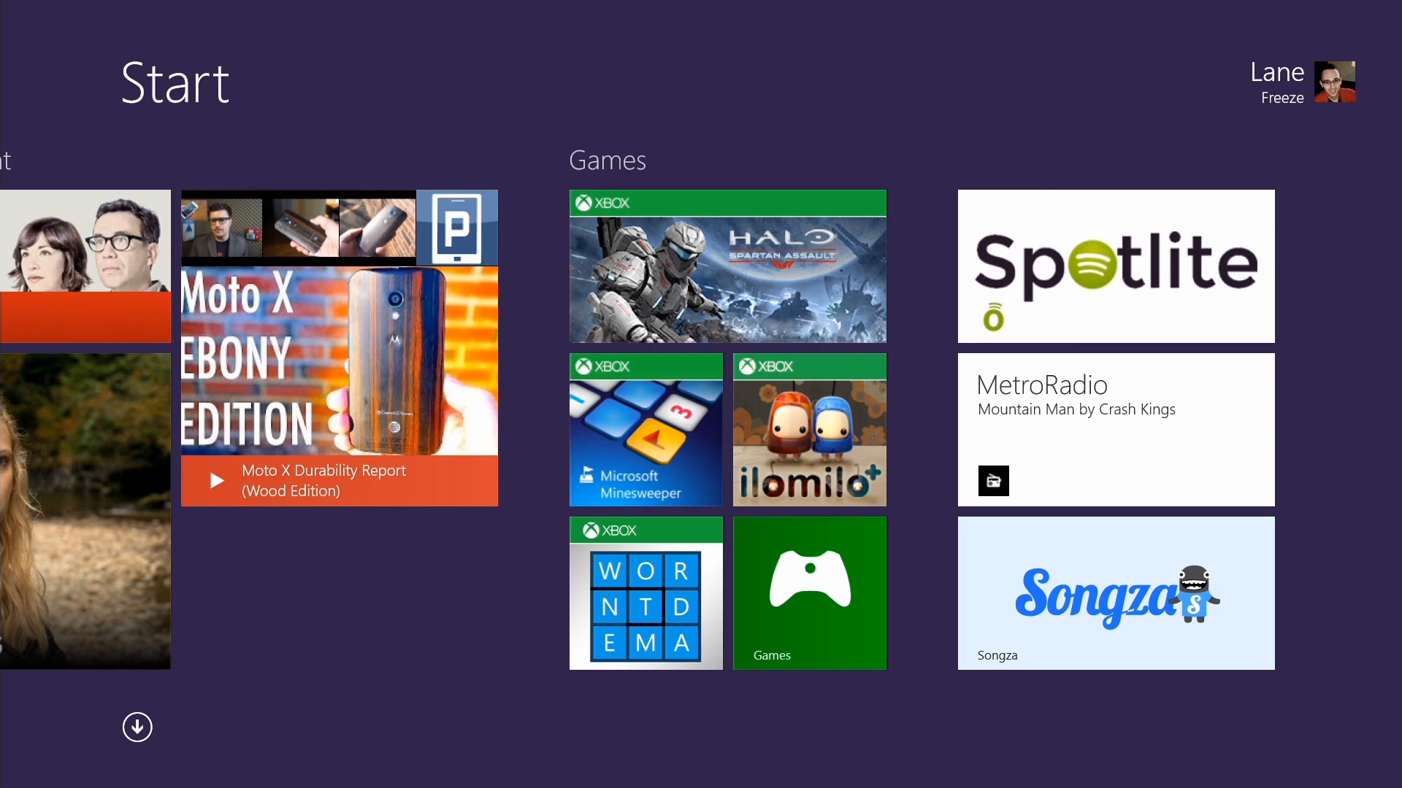
- Launch Songza from the Start screen, showing its Thursday Night activity choices
click(1116, 593)
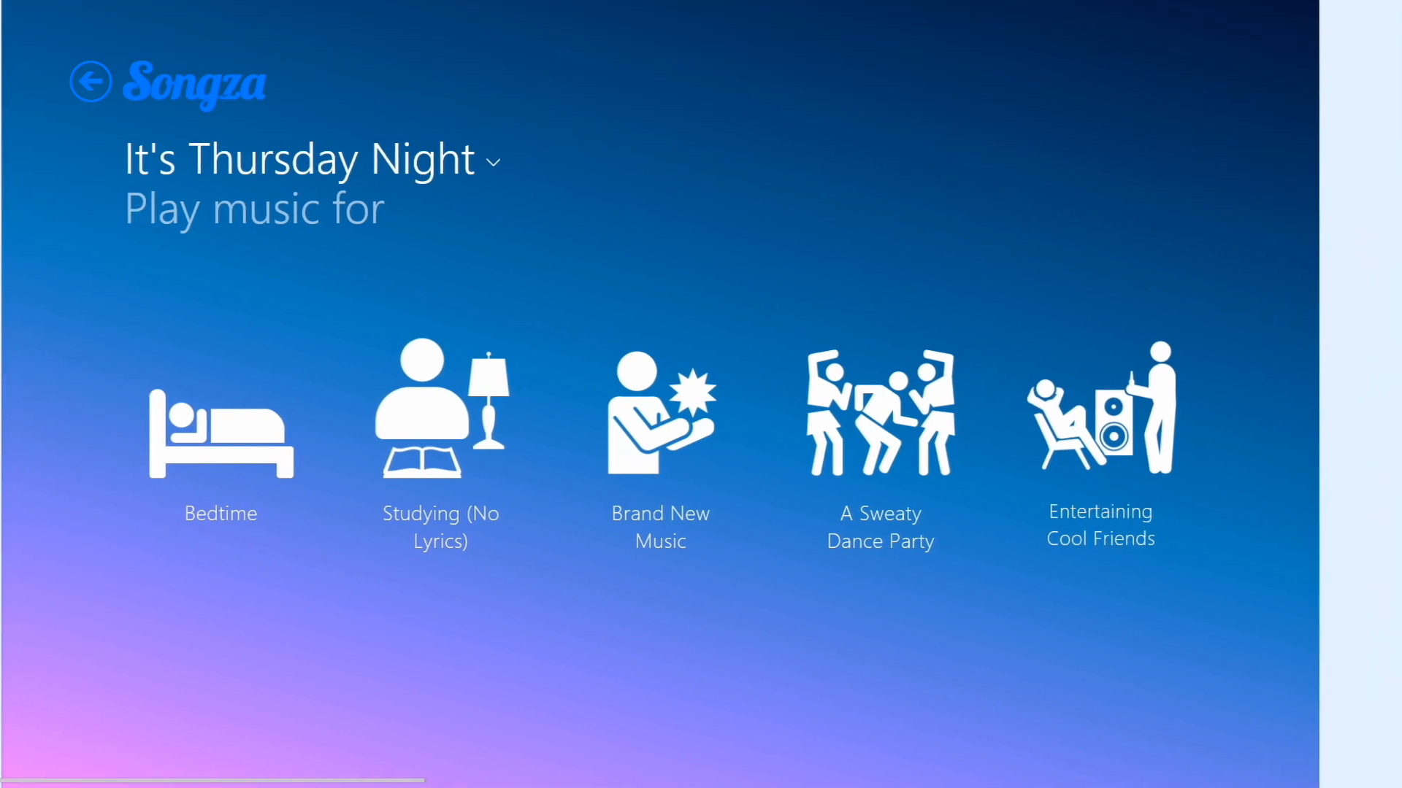
click(221, 442)
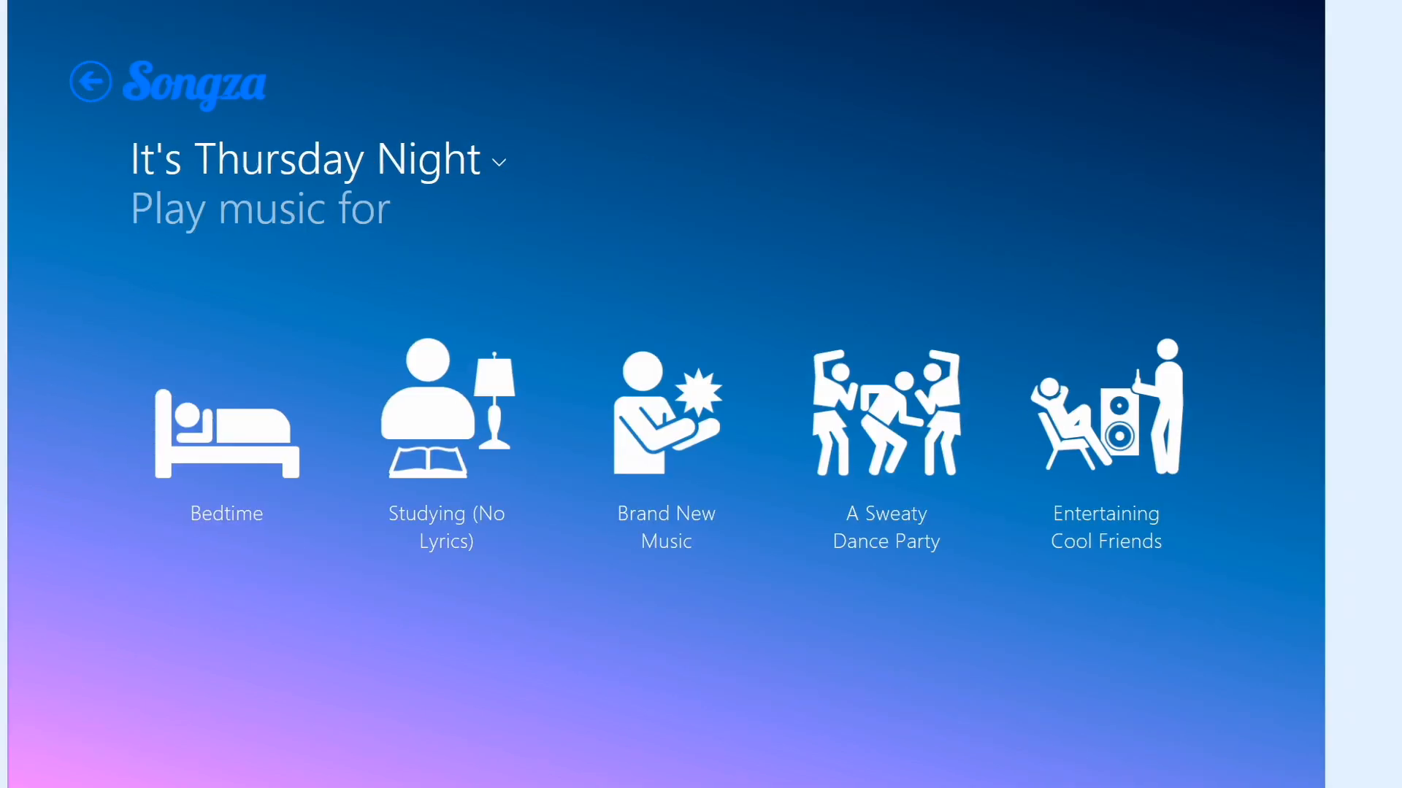
- Start the Bedtime > Hypnotic Electronic > Mellow Electro playlist, like Silver Splinters by Caribou, and go back
click(227, 435)
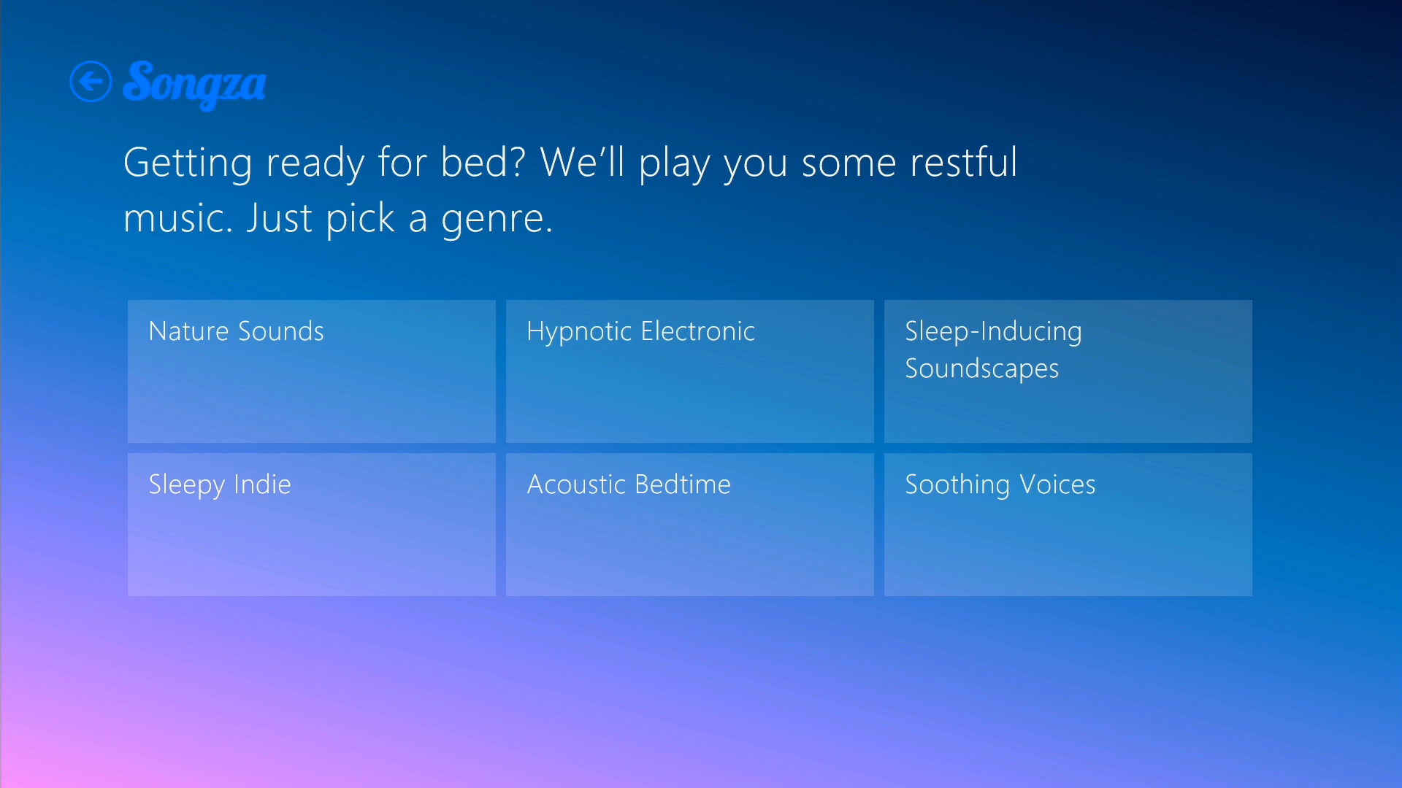
click(695, 371)
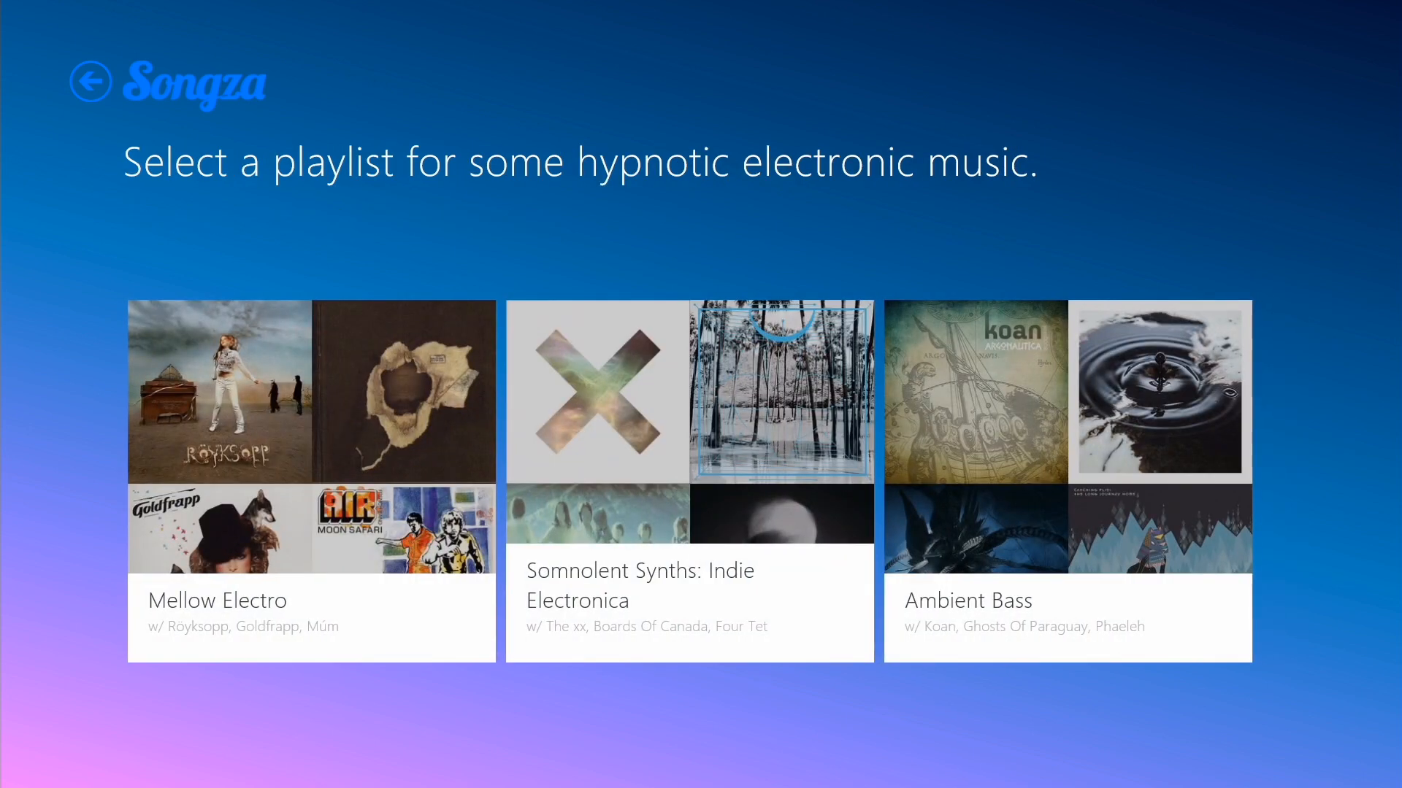
click(311, 438)
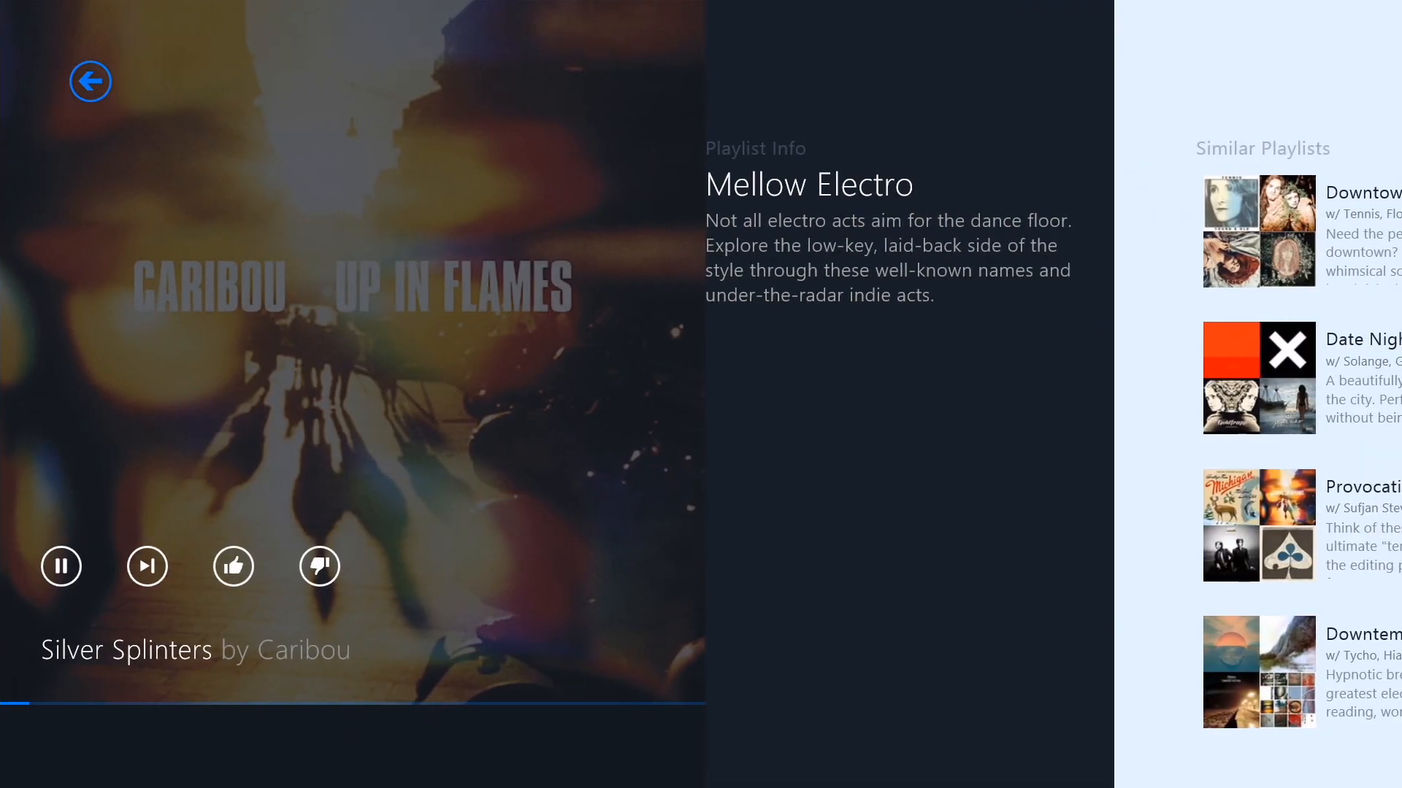
click(234, 567)
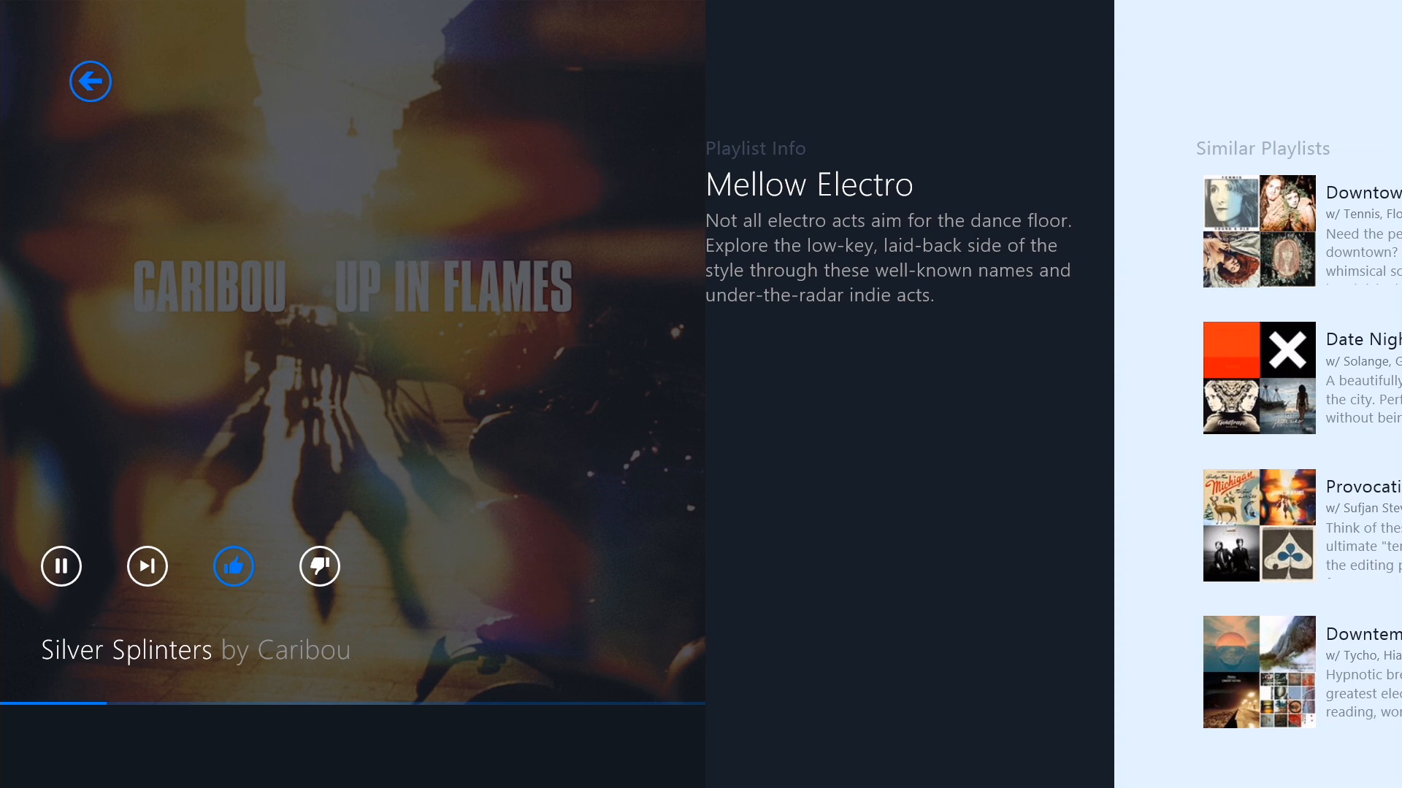
mouse_move(91, 82)
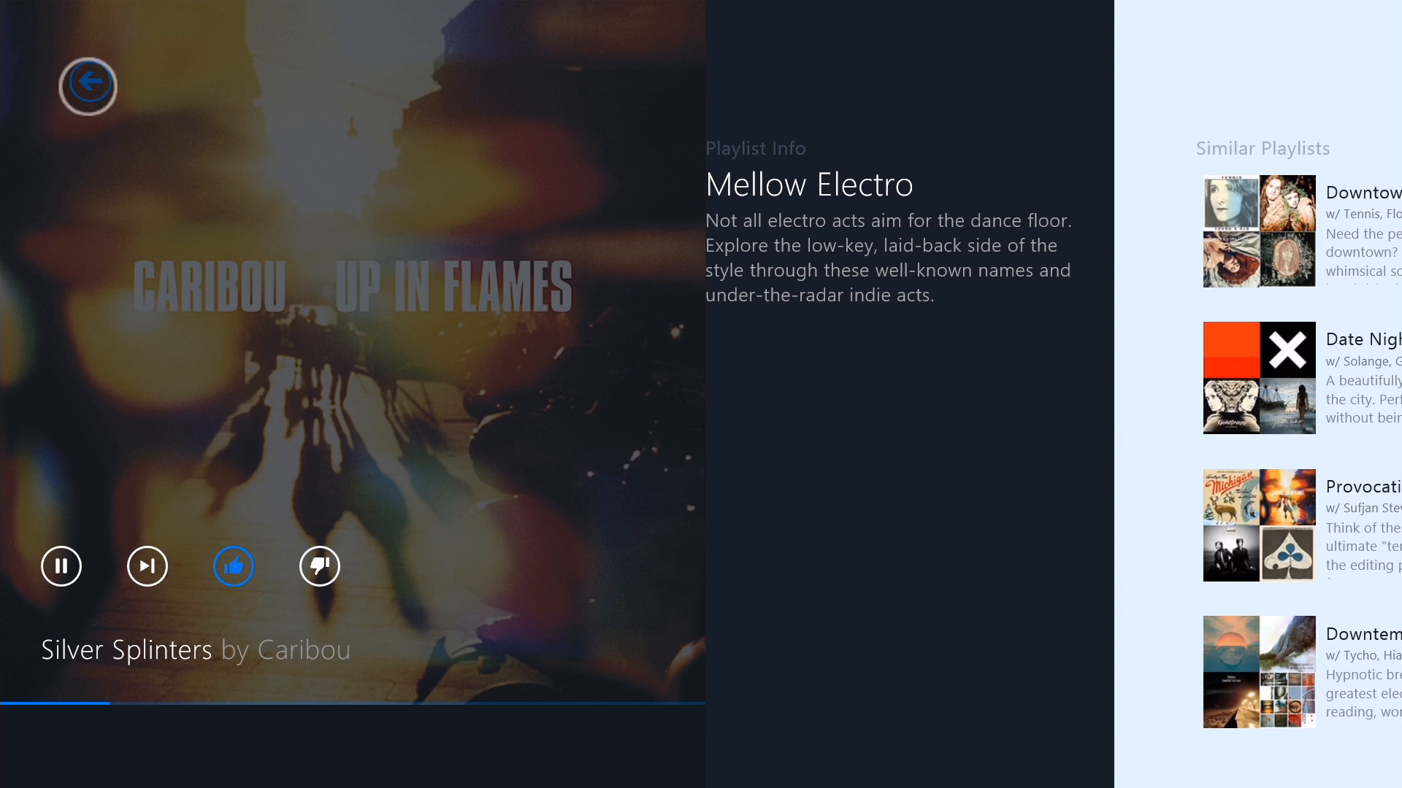
click(88, 82)
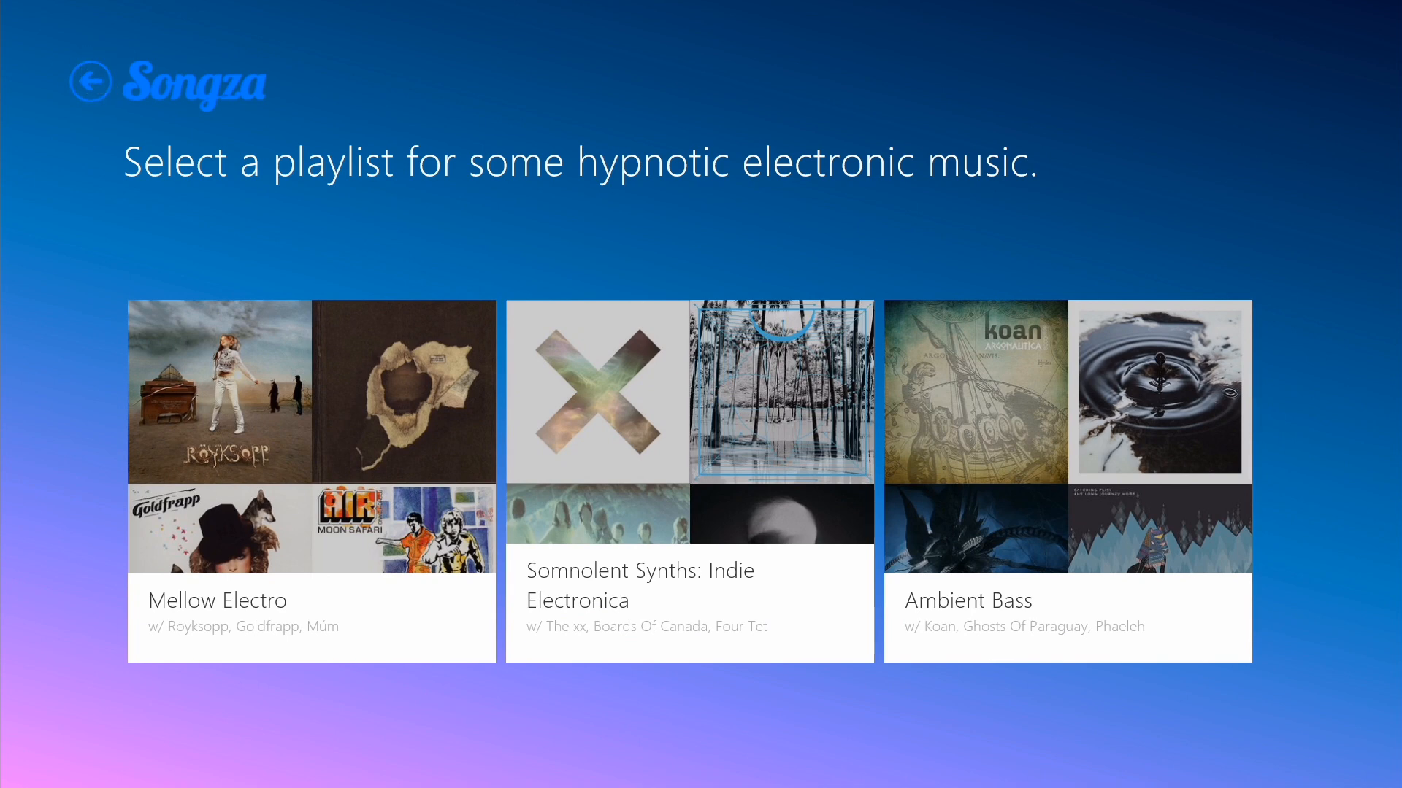
- Reset the concierge to Saturday Late Night and bring Recents, led by A Crackling Fireplace, into view
click(93, 80)
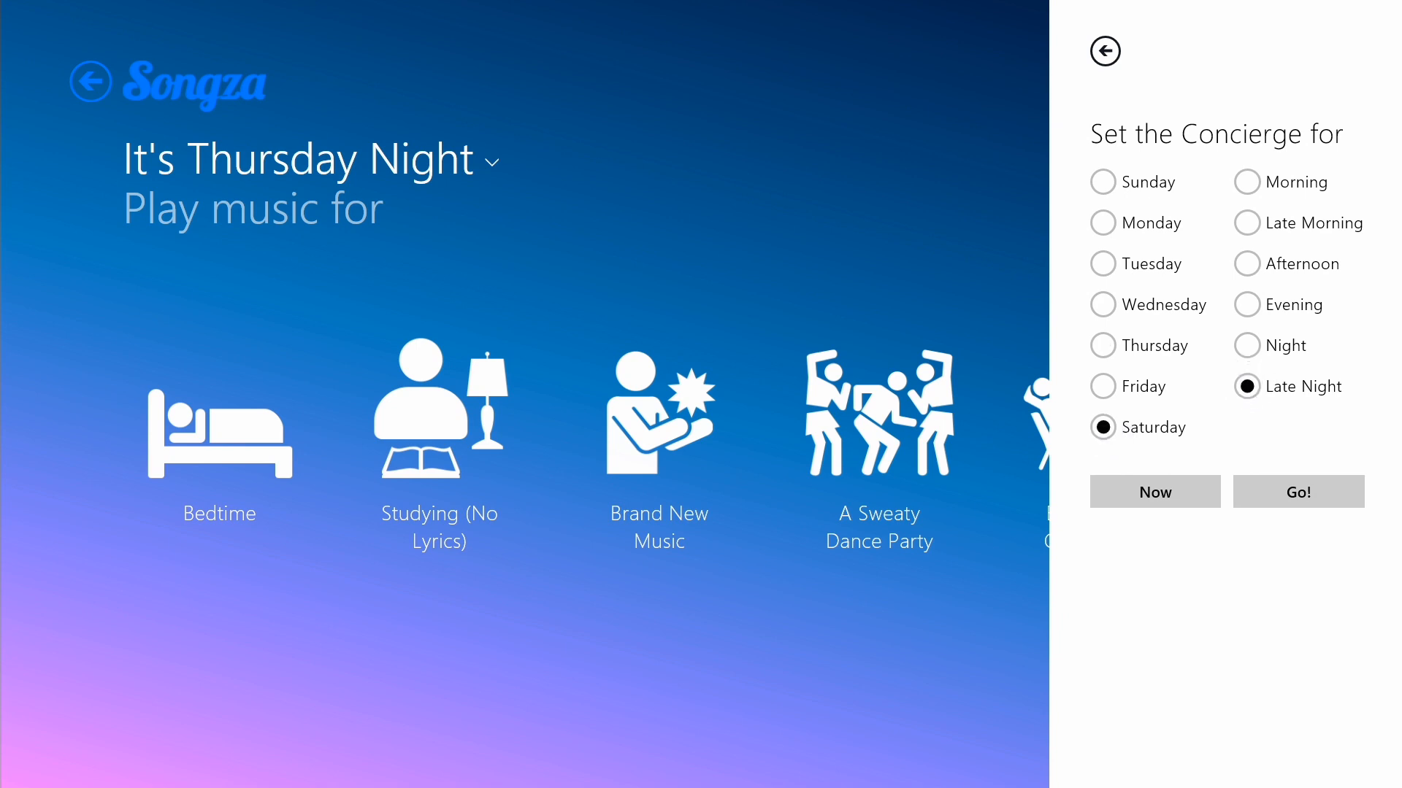
click(1298, 491)
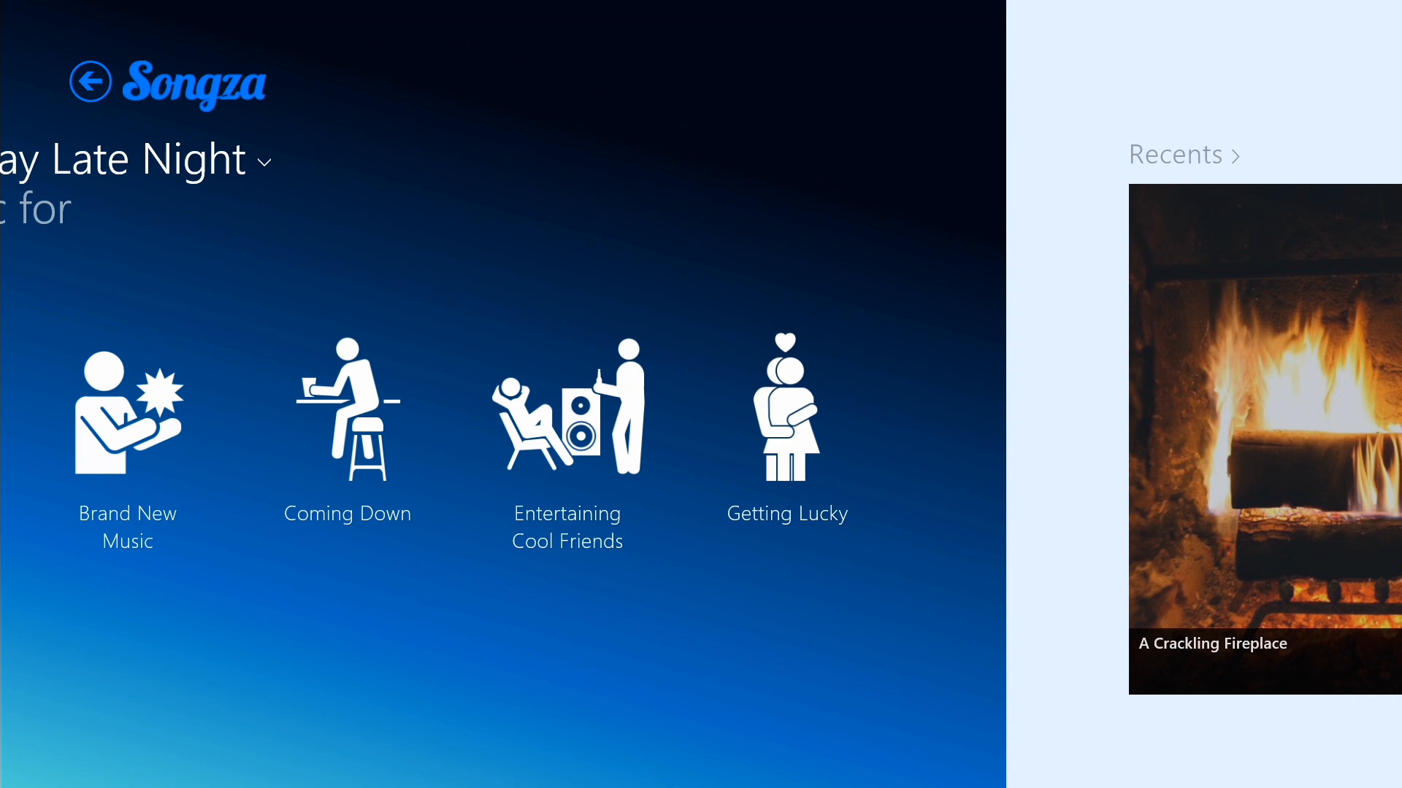
scroll(left, 3)
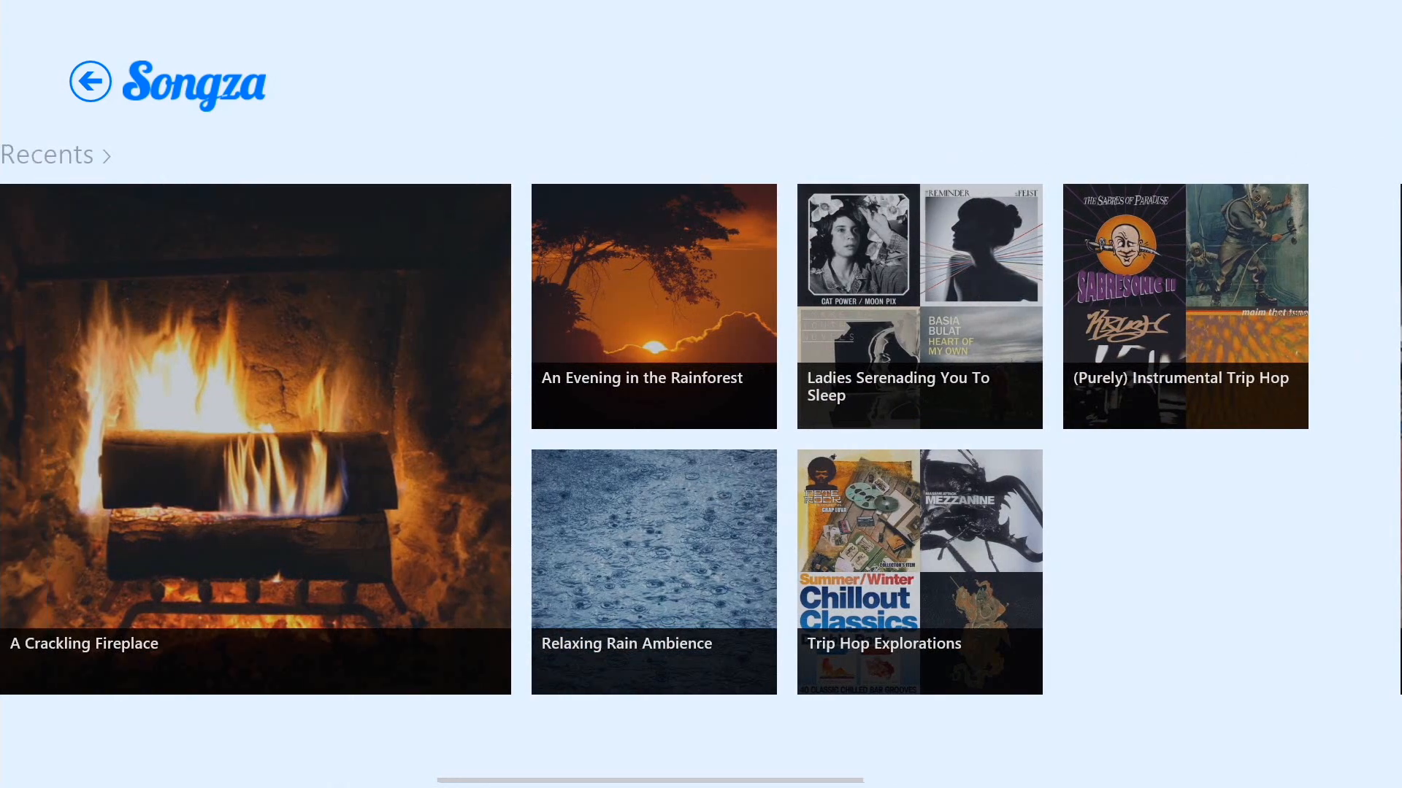
- View the Favorites list with In the Euro Hotel Lounge, then show Explore's Genres, Activities, Moods and Decades
scroll(right, 3)
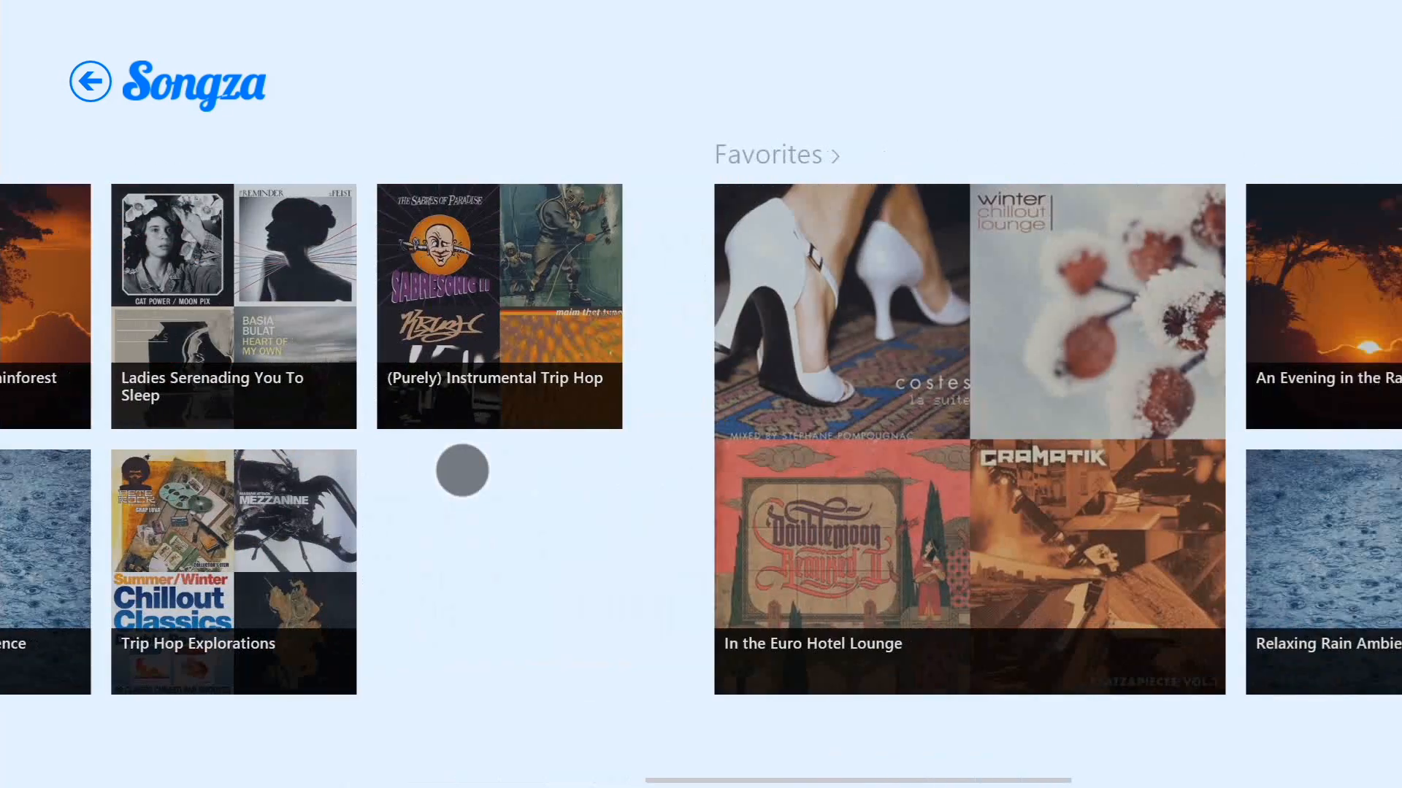
scroll(right, 3)
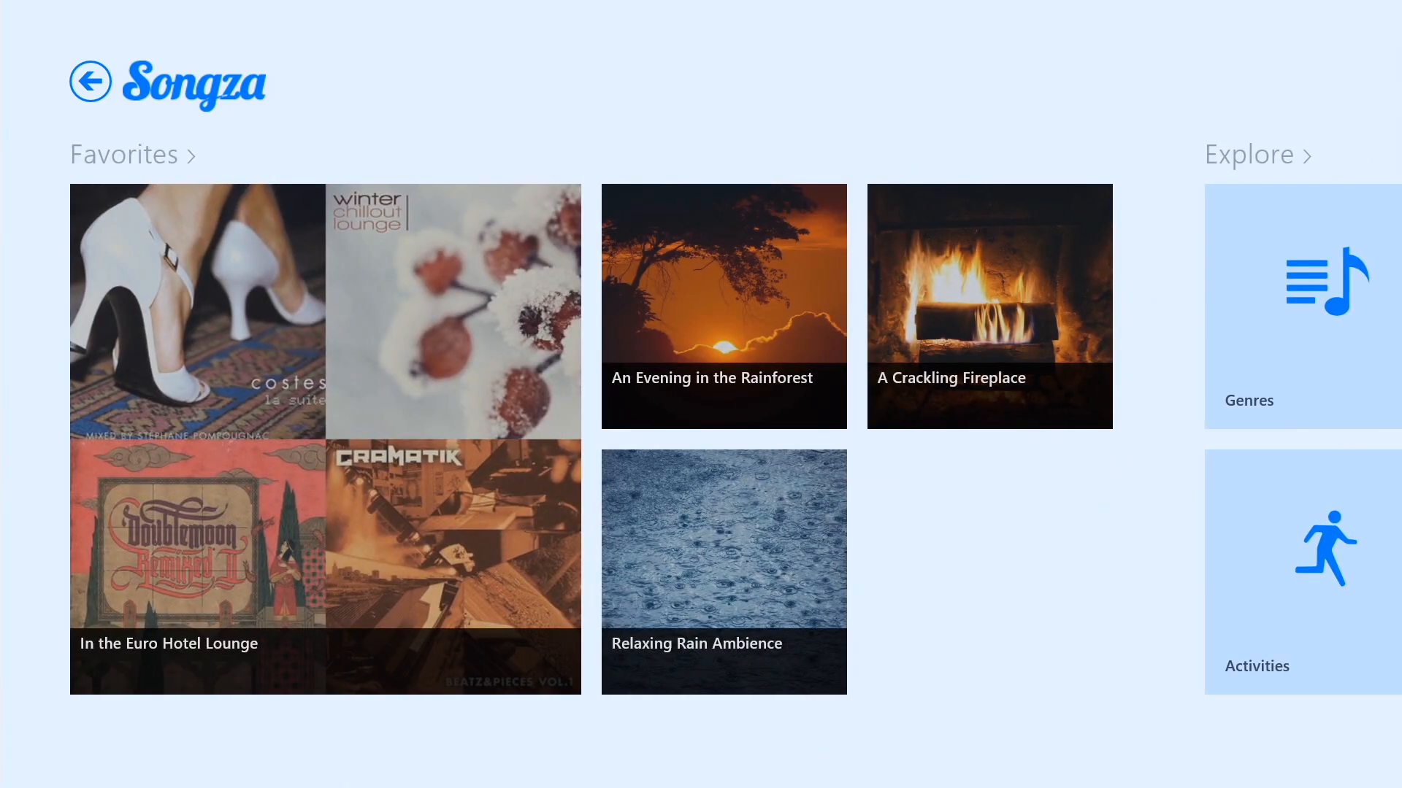
click(168, 564)
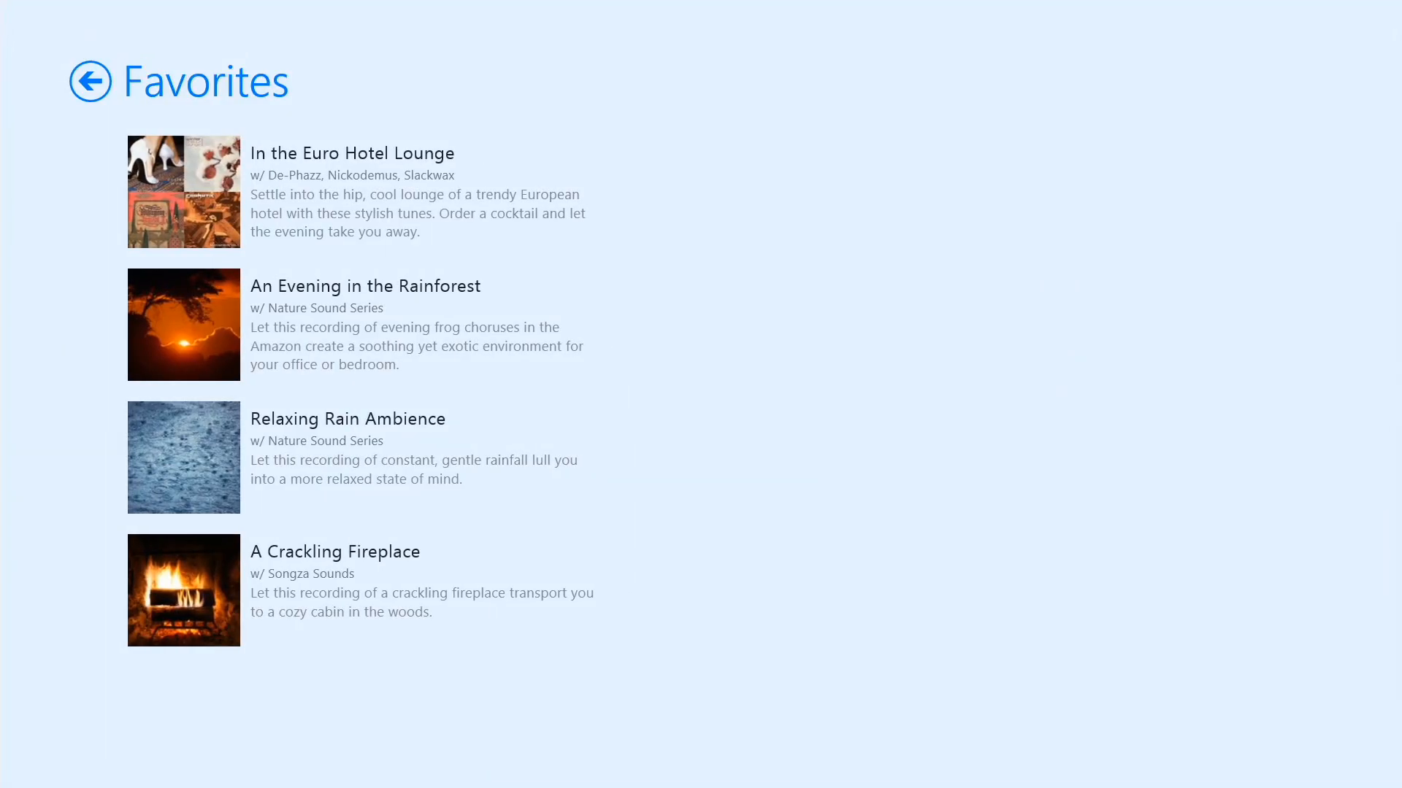
click(91, 82)
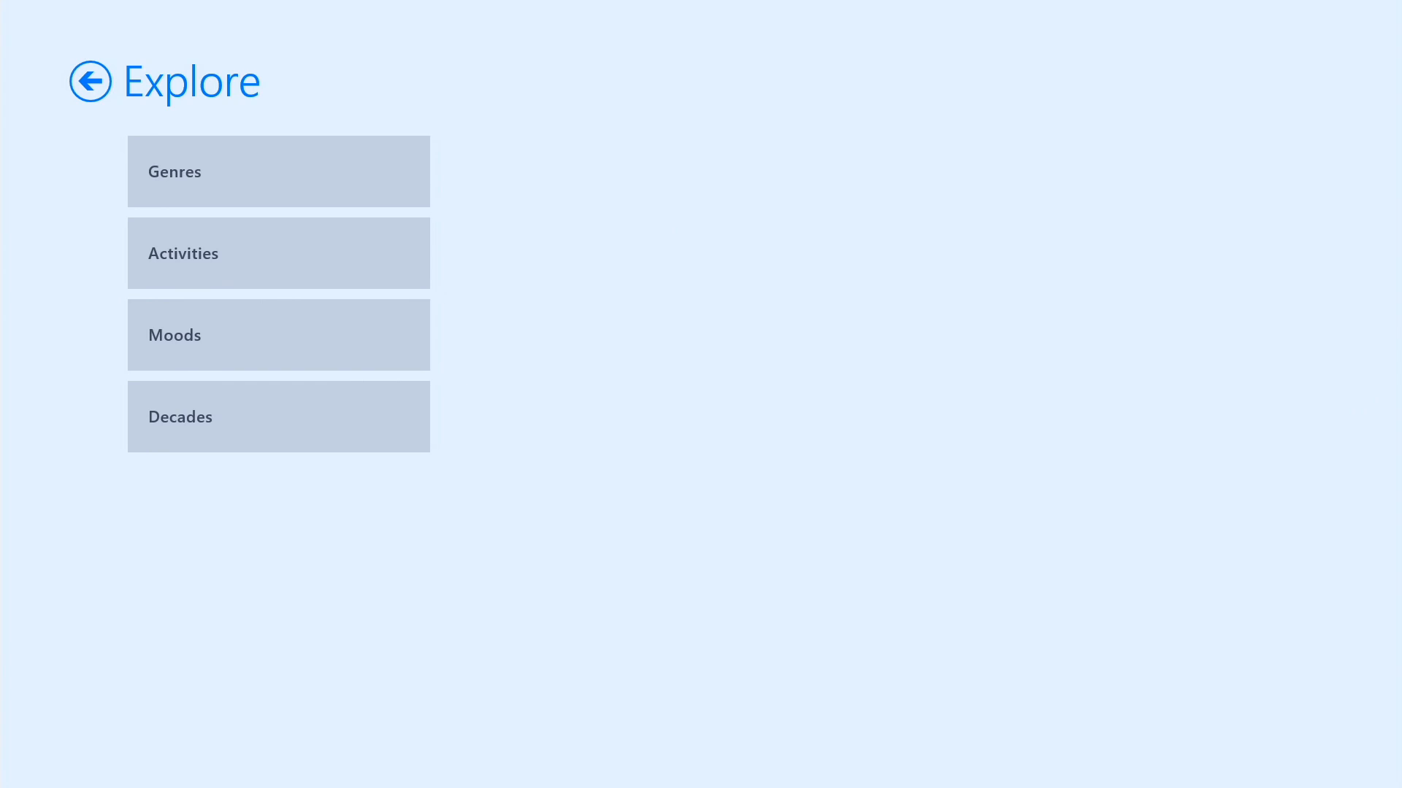